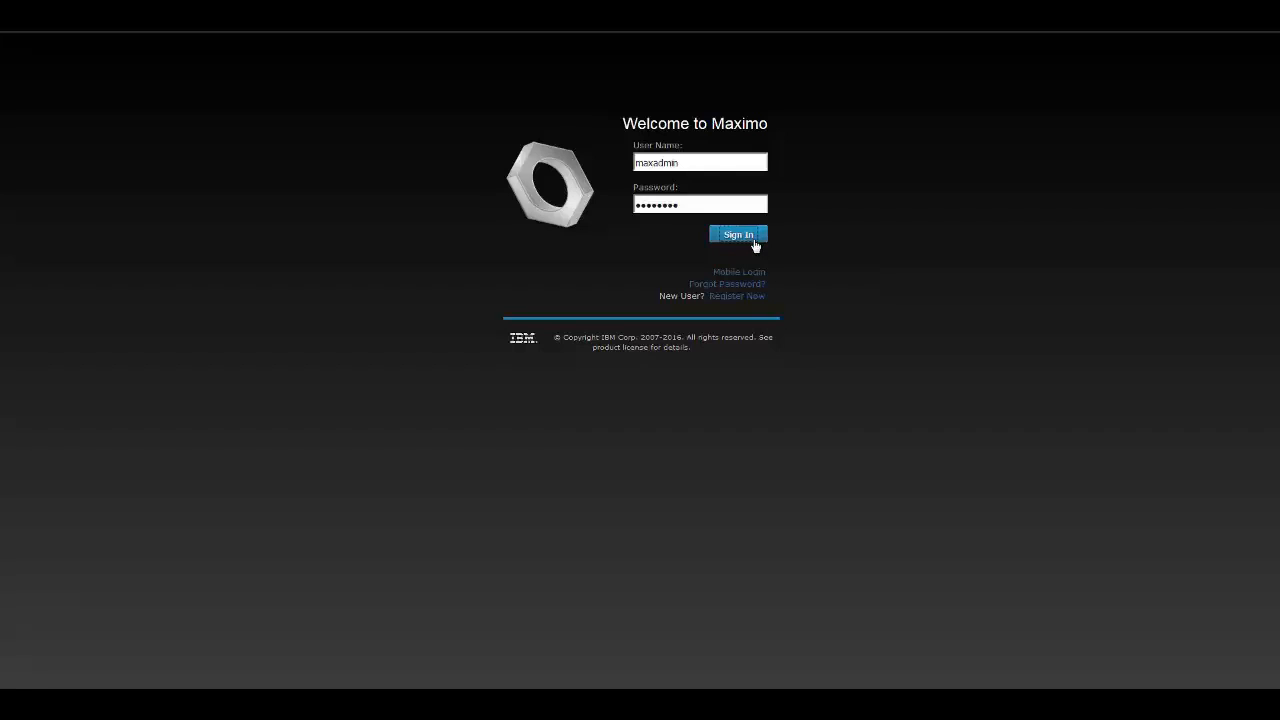
pyautogui.moveTo(738, 234)
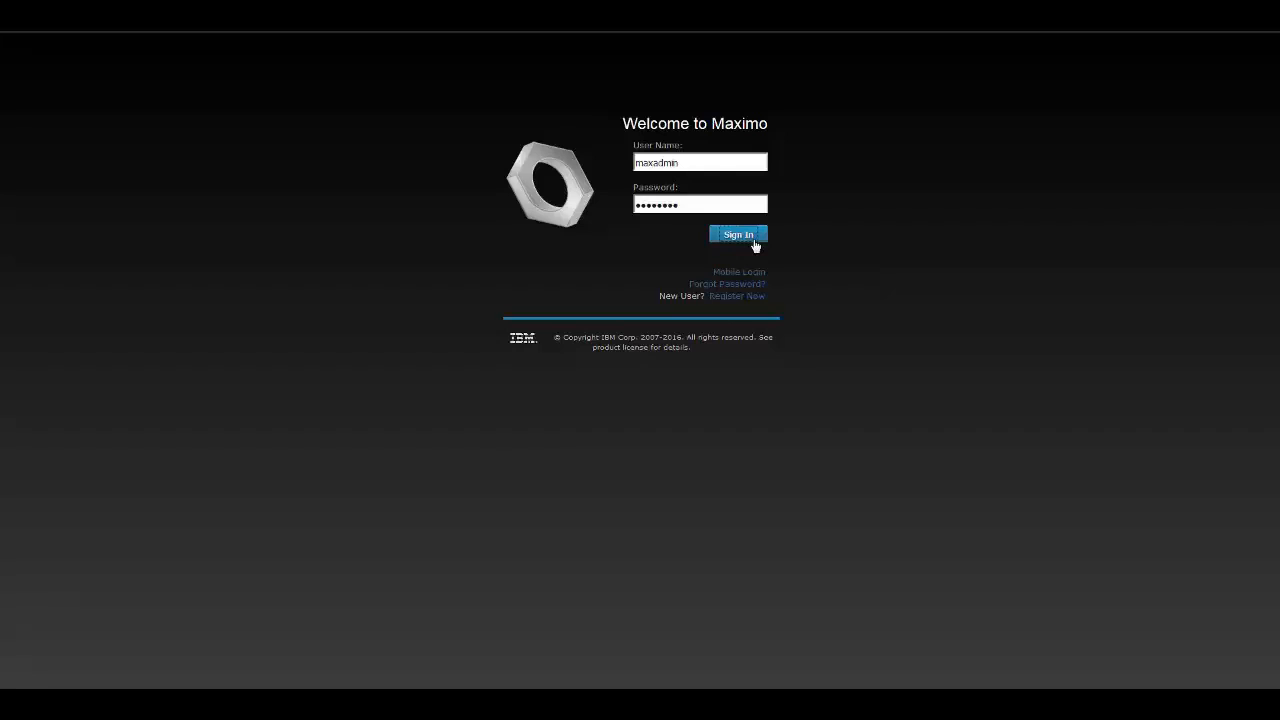
# - Sign in to Maximo as the admin user to reach the Administration start centre
pyautogui.click(738, 235)
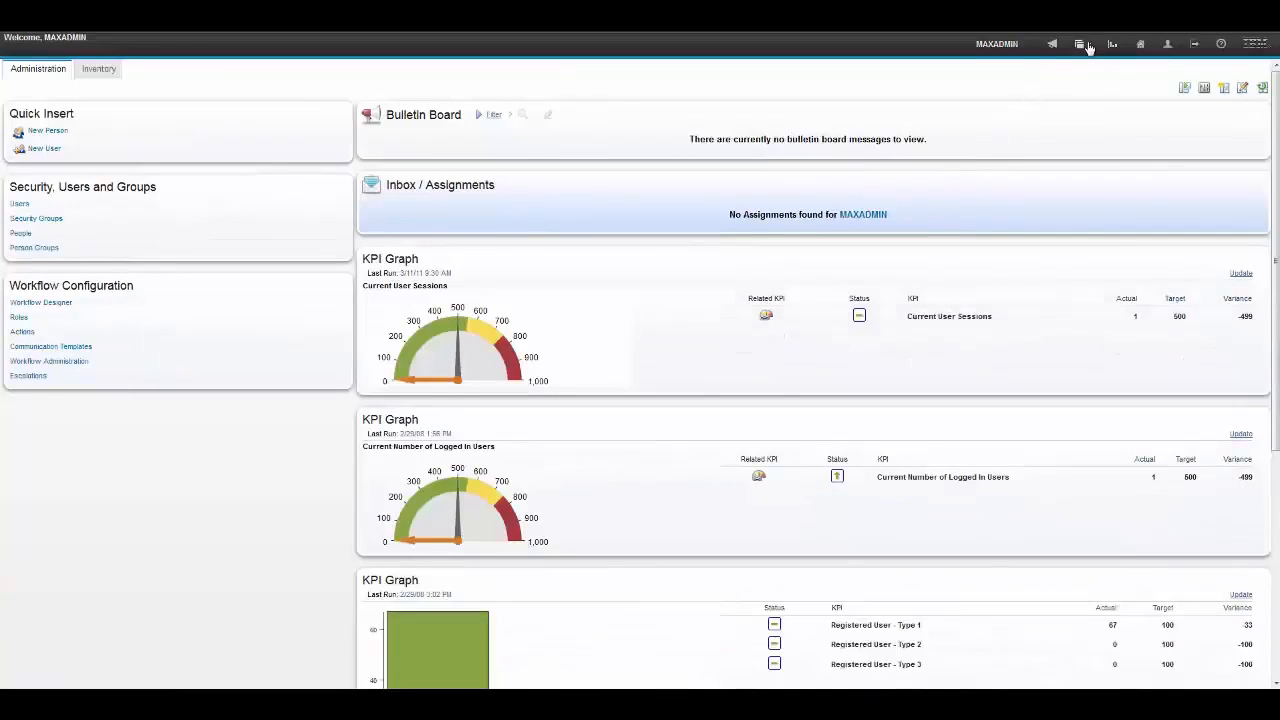
# - Open Work Order Tracking from the applications menu, showing work order 1114, Create Security Badge
pyautogui.click(1080, 44)
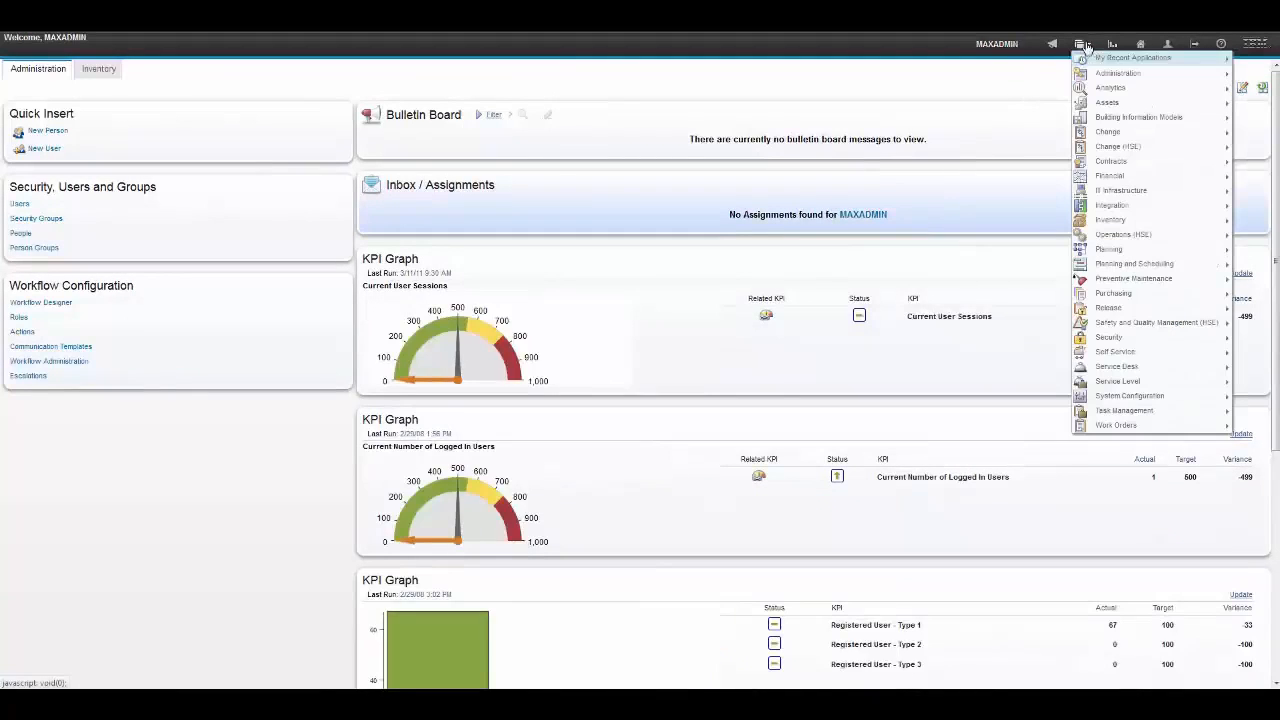
pyautogui.moveTo(1116, 425)
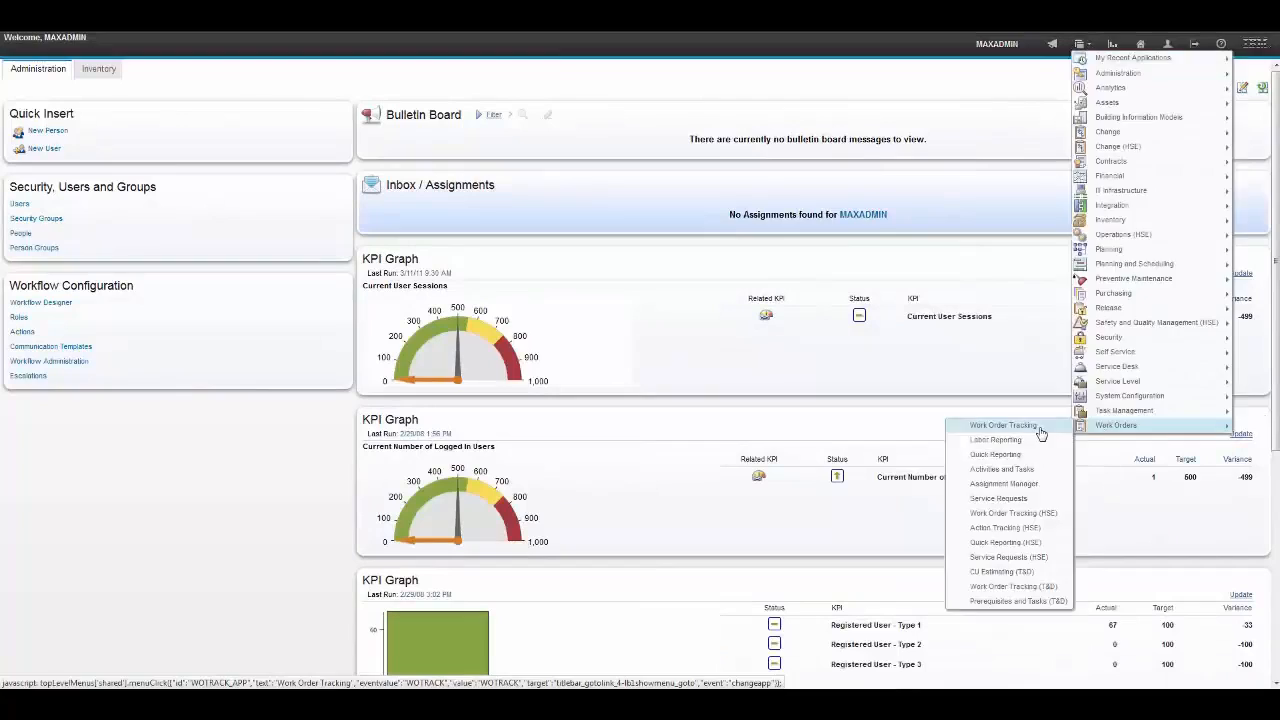
pyautogui.click(1002, 425)
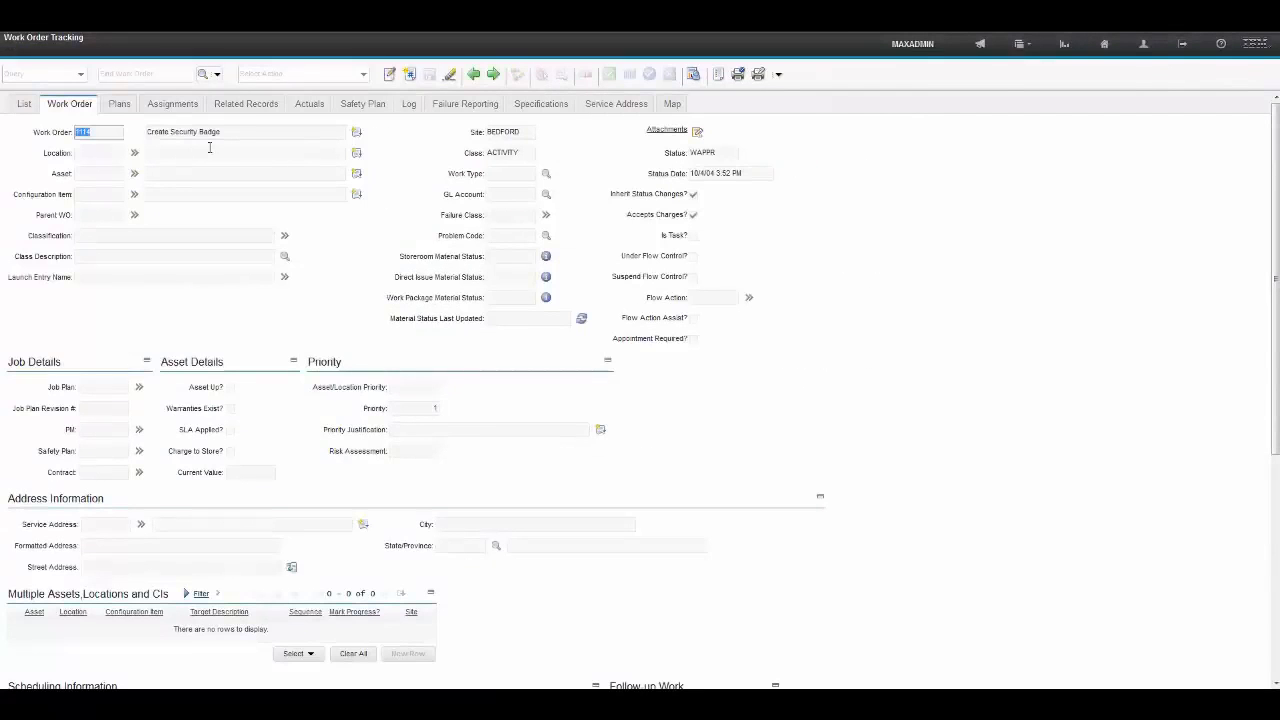
# - Choose Run Reports from Select Action to list the eight work order reports
pyautogui.click(300, 73)
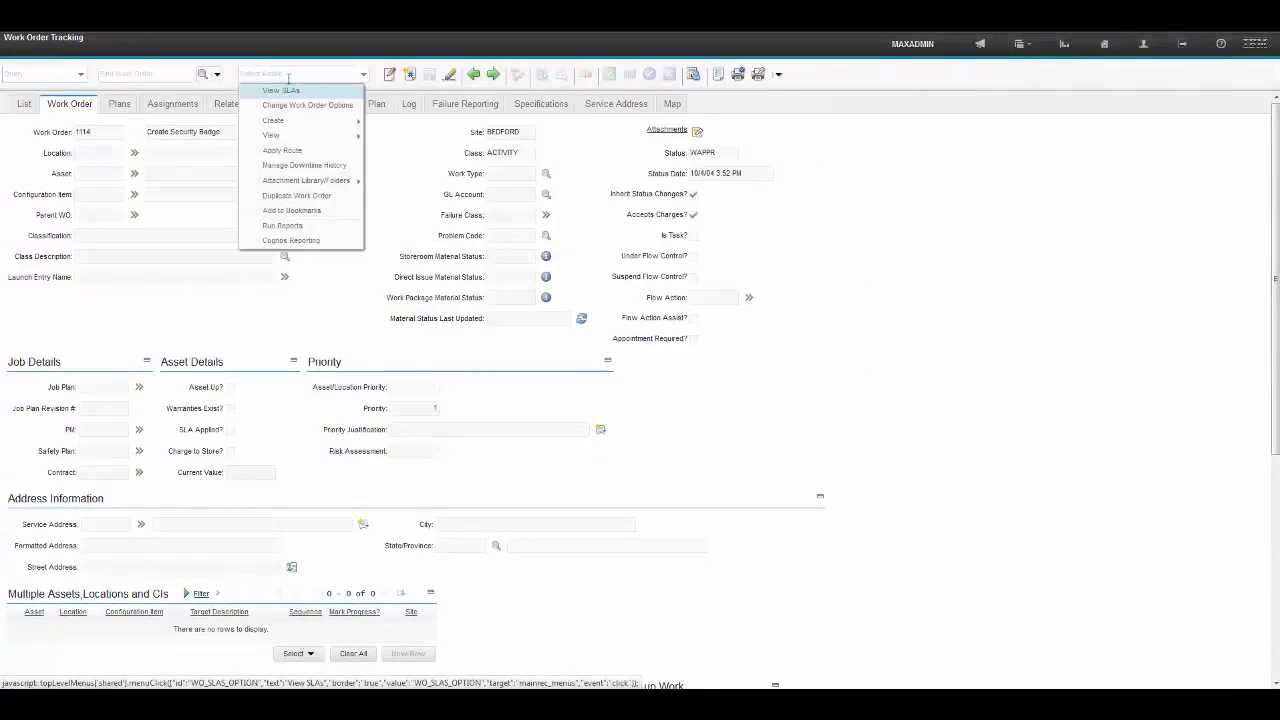
pyautogui.moveTo(283, 225)
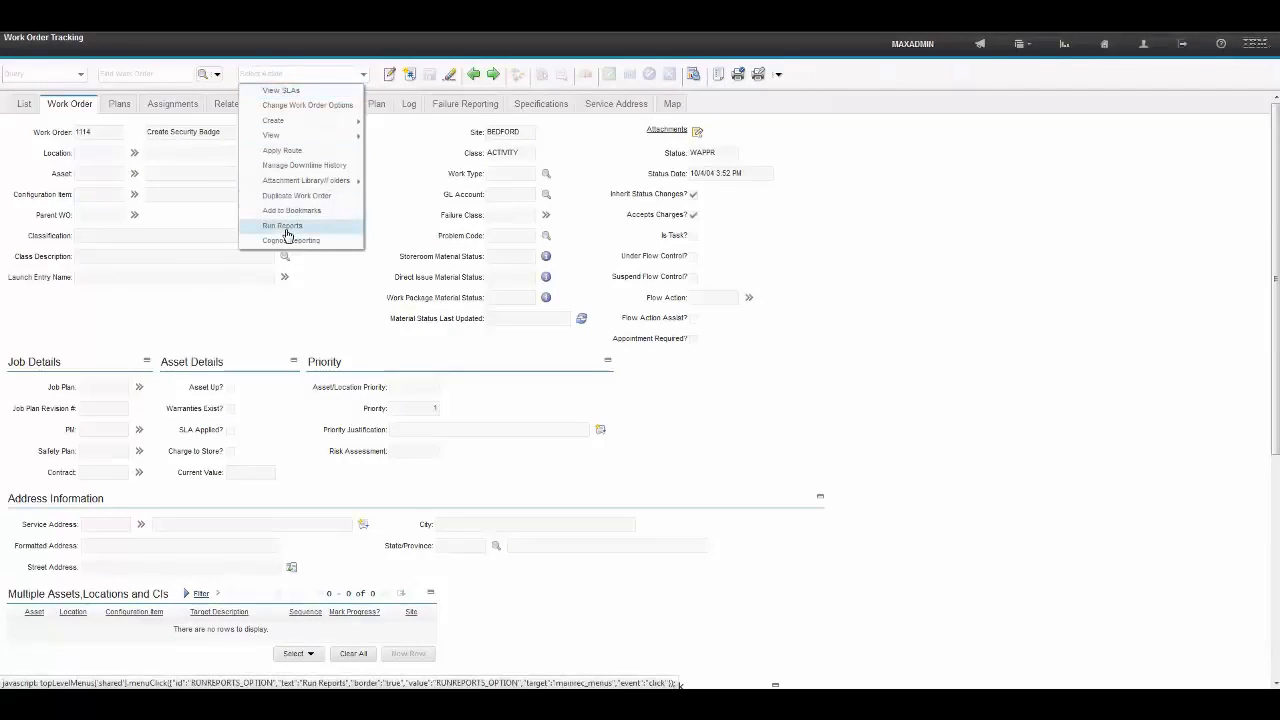
pyautogui.click(283, 225)
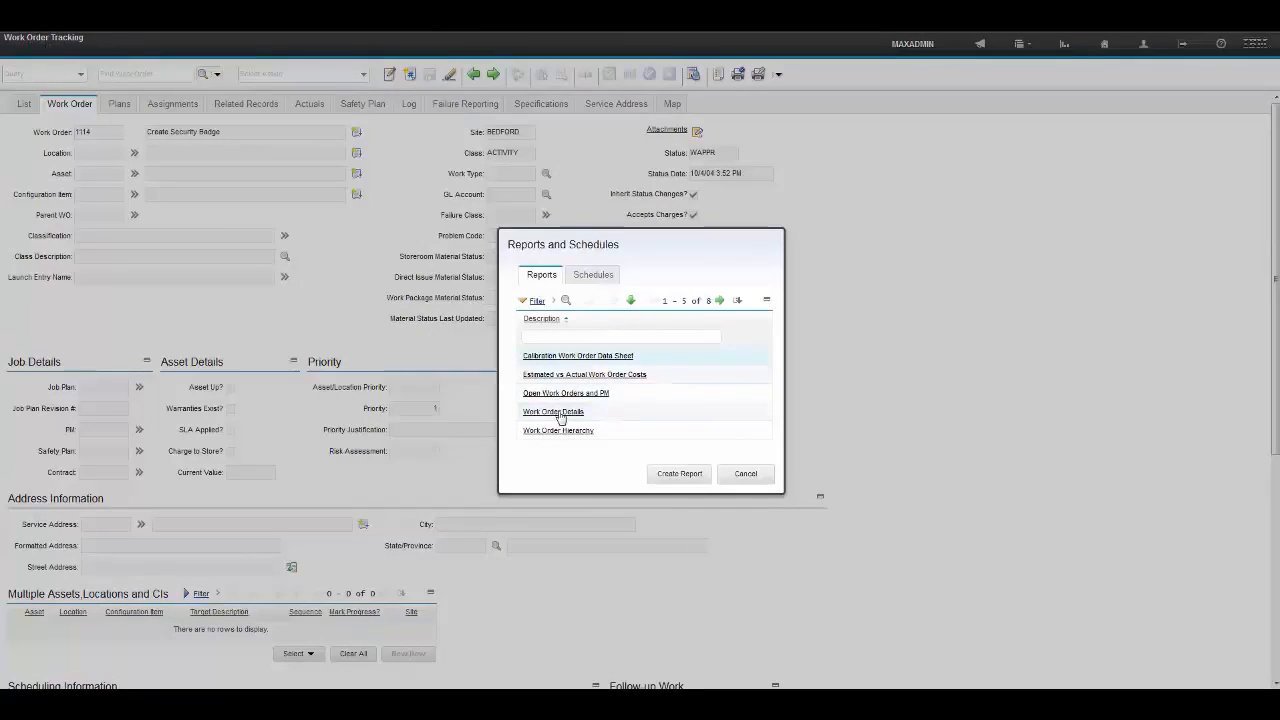
# - Pick the Work Order Details report and bring up its run date and time chooser
pyautogui.click(553, 411)
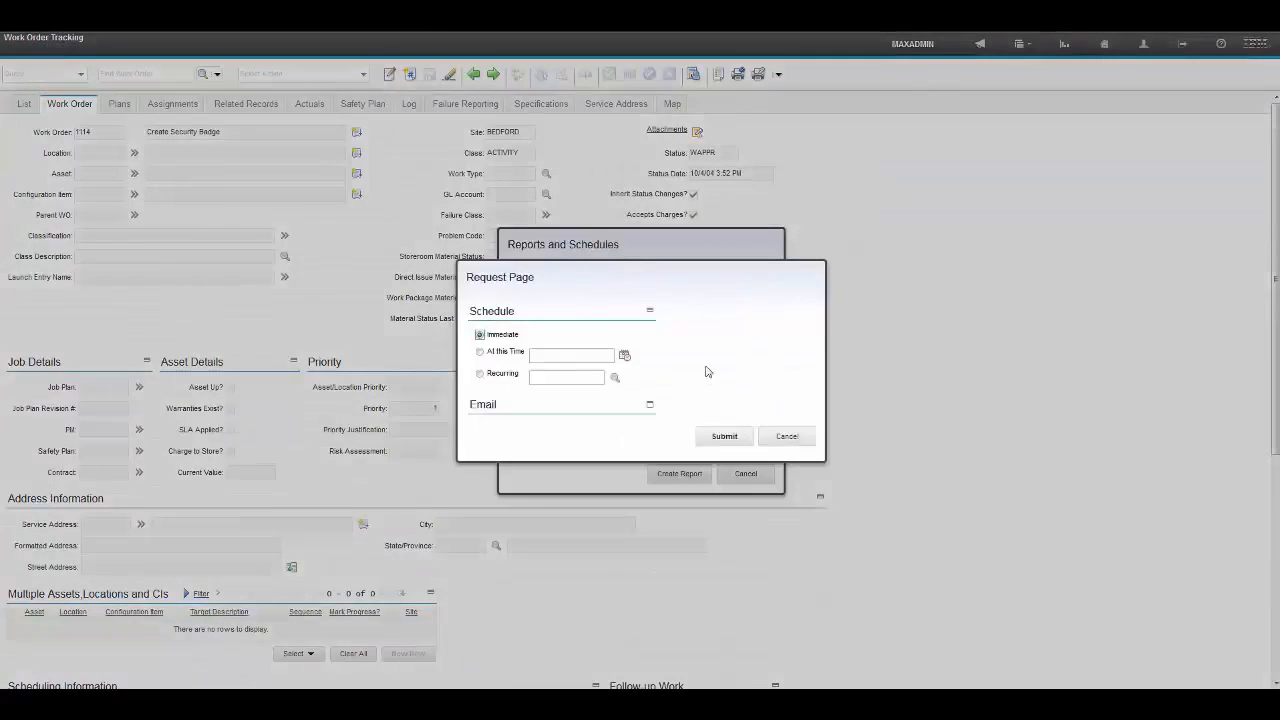
pyautogui.moveTo(647, 367)
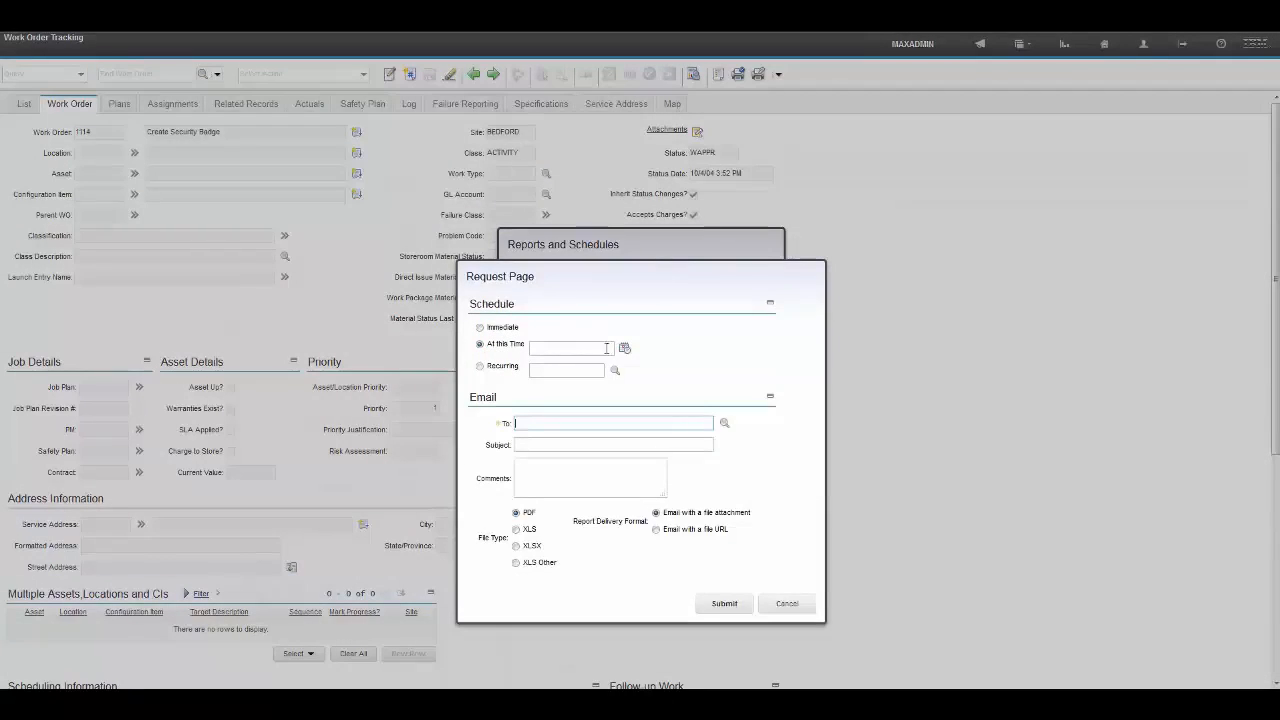
pyautogui.moveTo(624, 347)
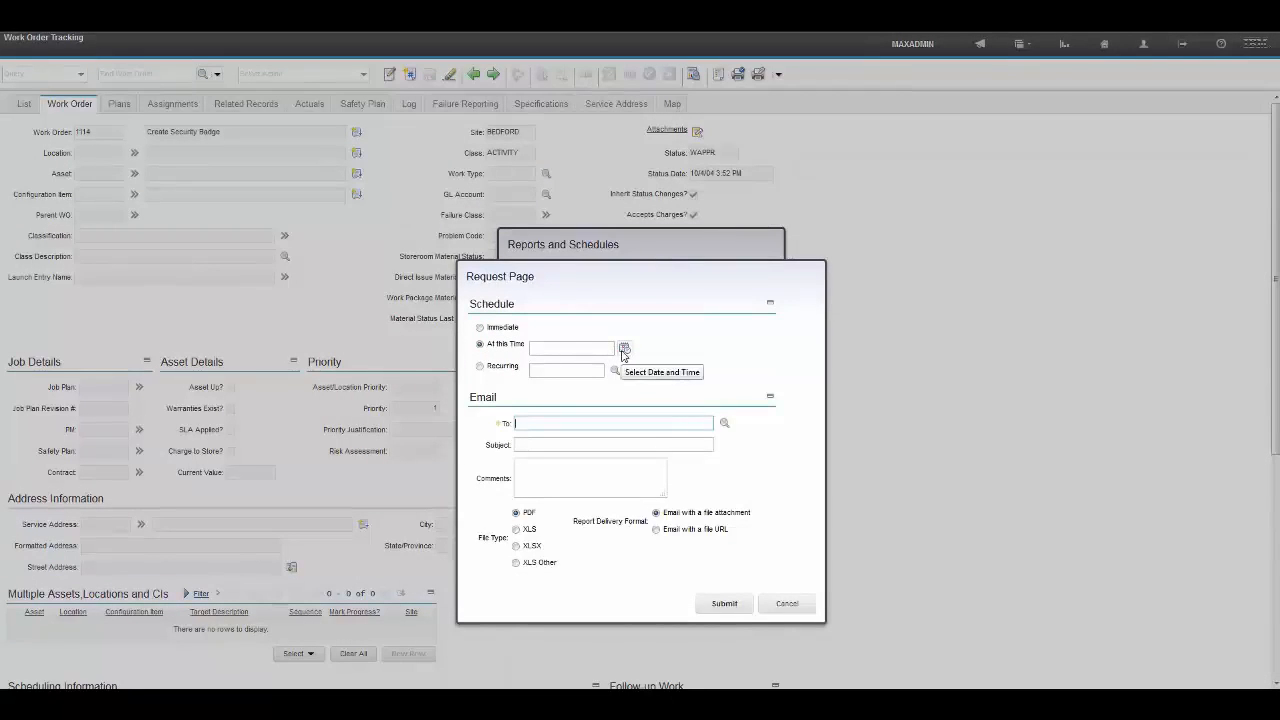
pyautogui.click(624, 348)
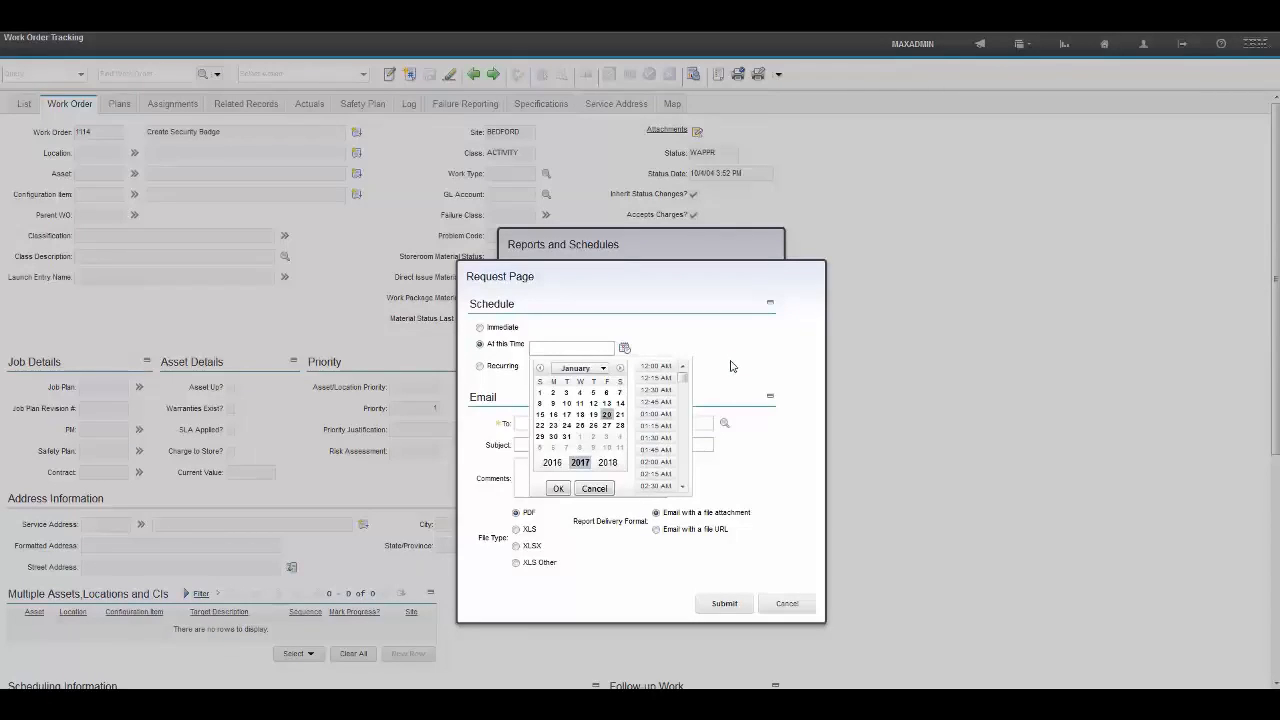
# - Set the one-time run date and time to 1/20/17 2:30 PM
pyautogui.click(655, 426)
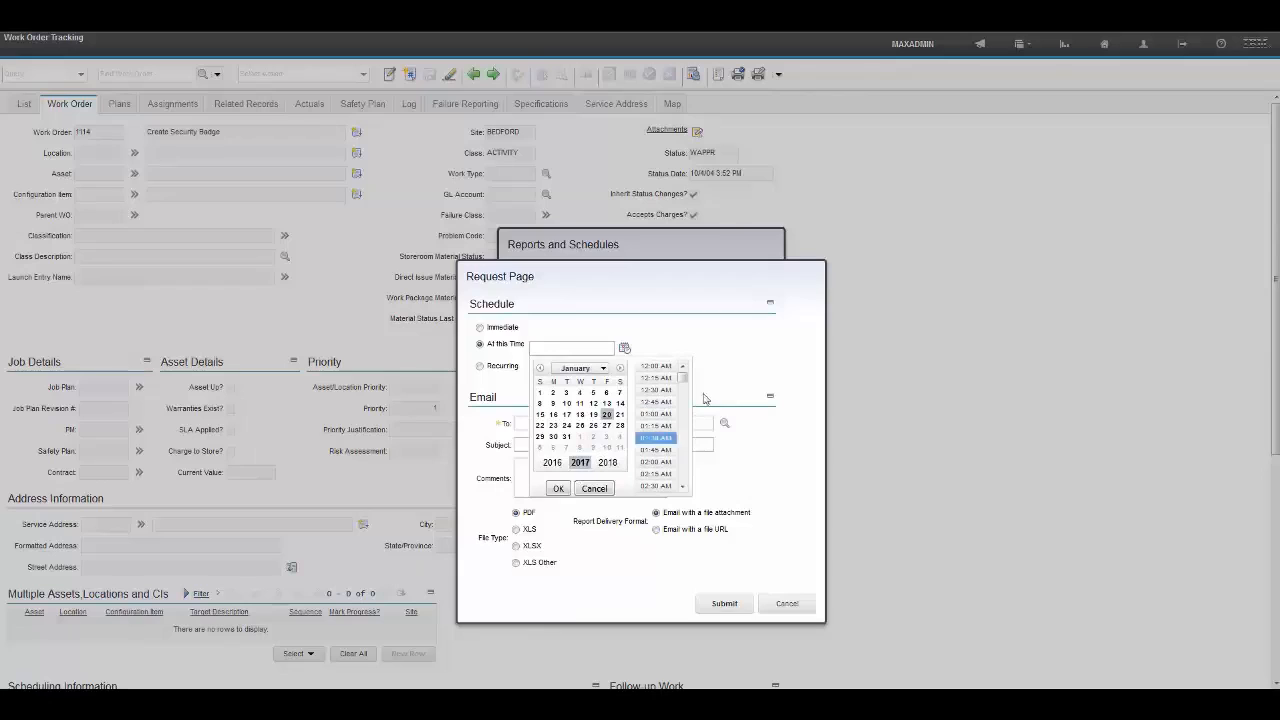
pyautogui.scroll(-3)
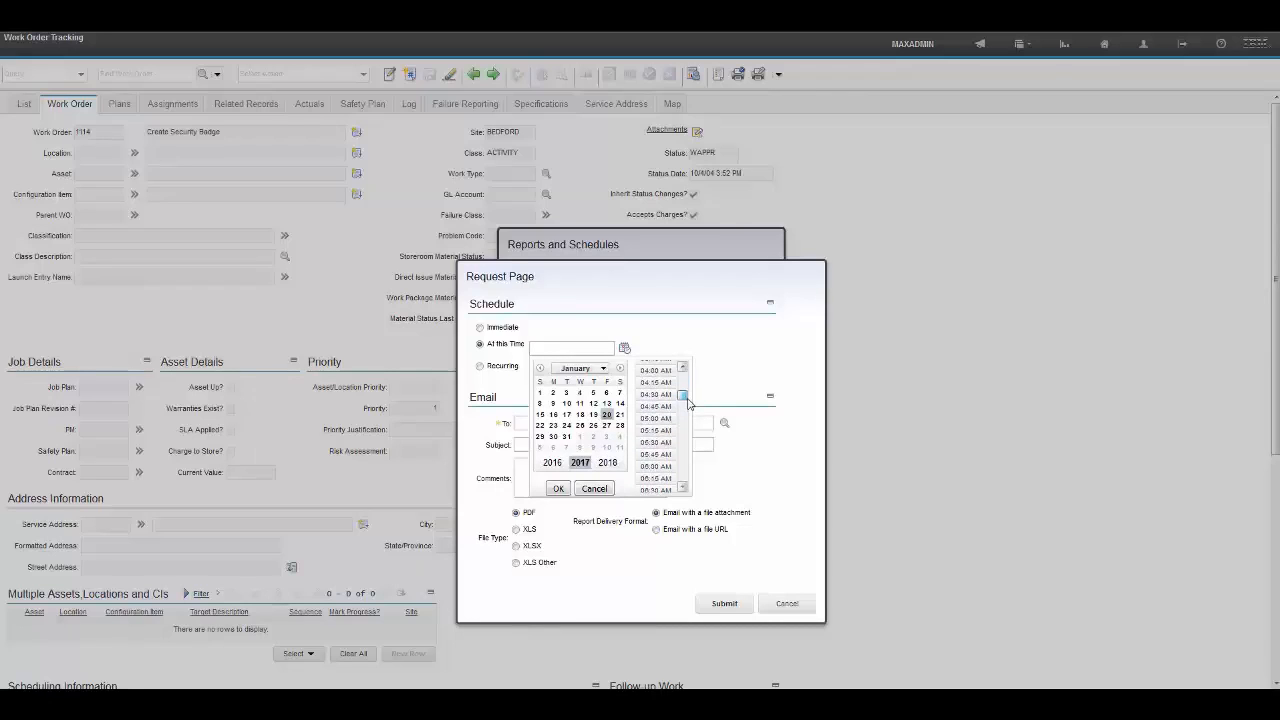
pyautogui.scroll(-3)
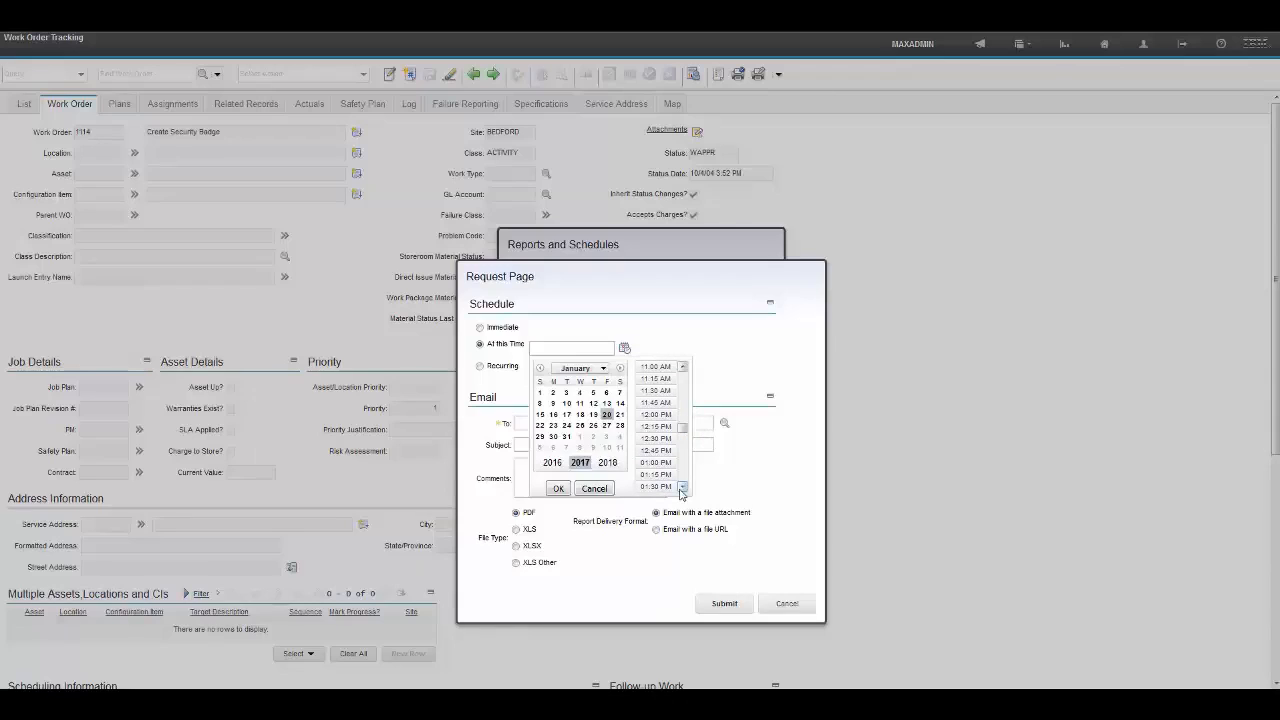
pyautogui.click(682, 487)
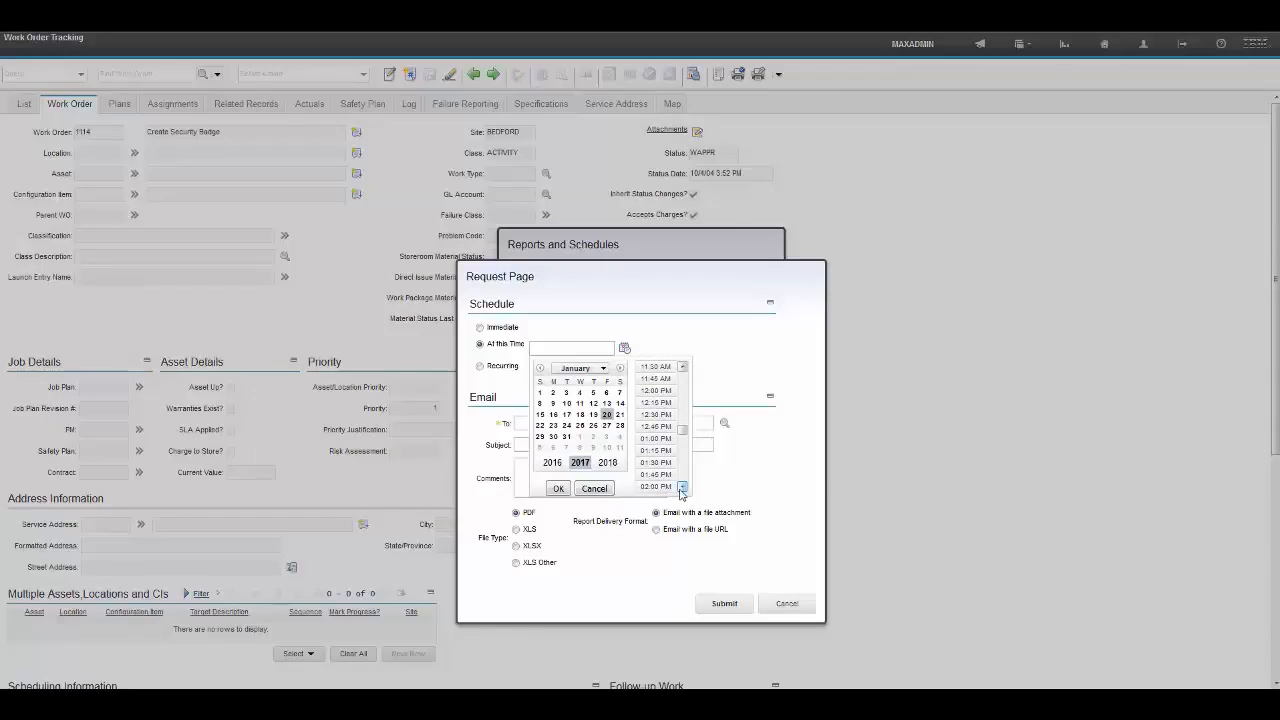
pyautogui.click(682, 487)
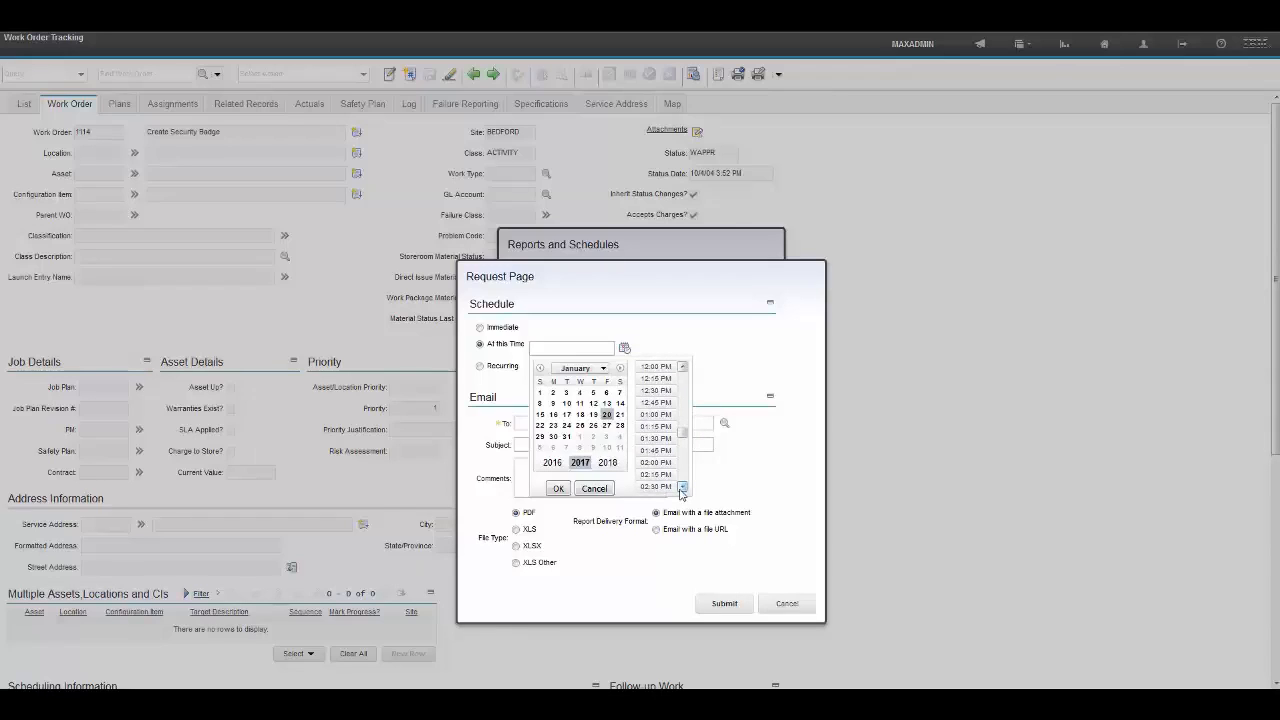
pyautogui.click(683, 487)
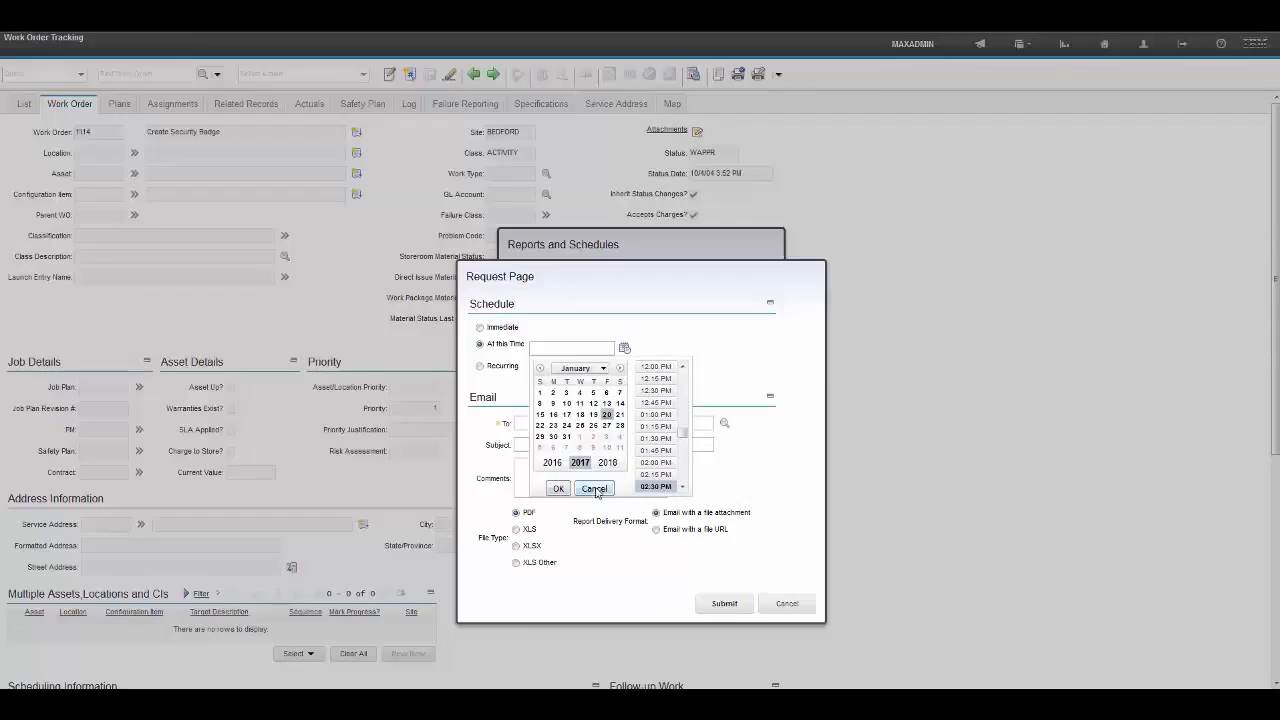
pyautogui.click(558, 488)
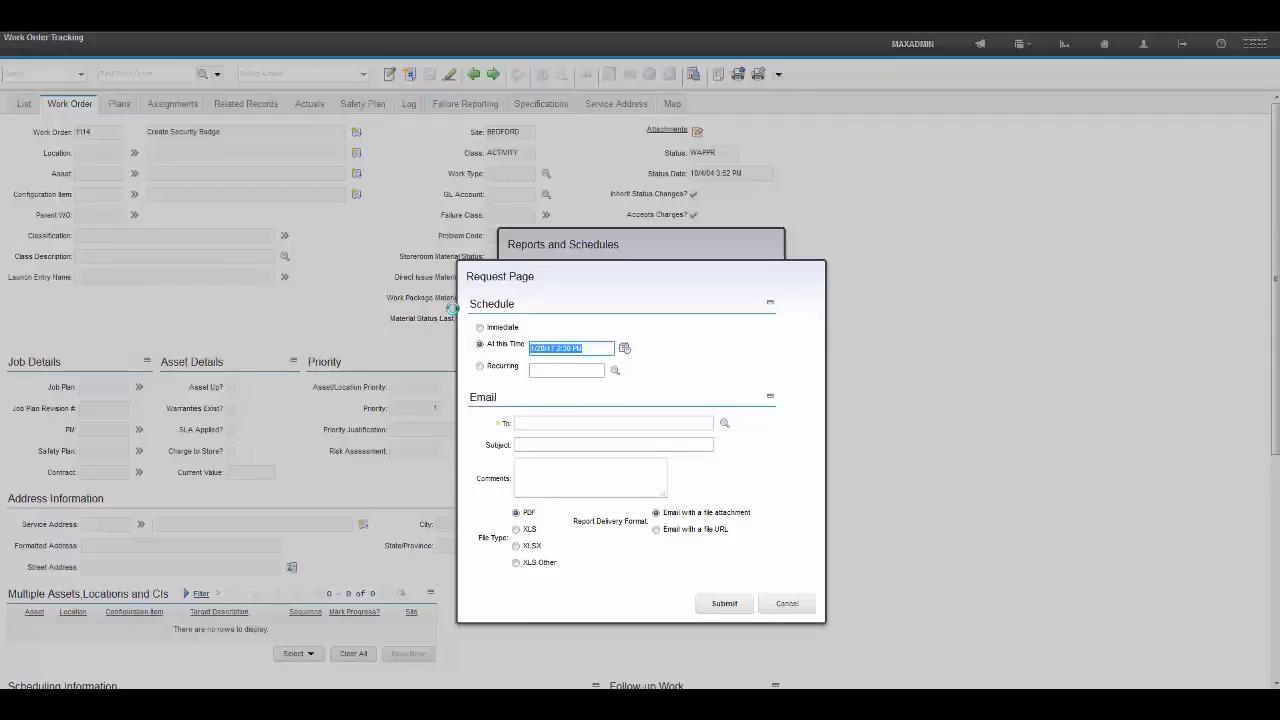
pyautogui.moveTo(647, 366)
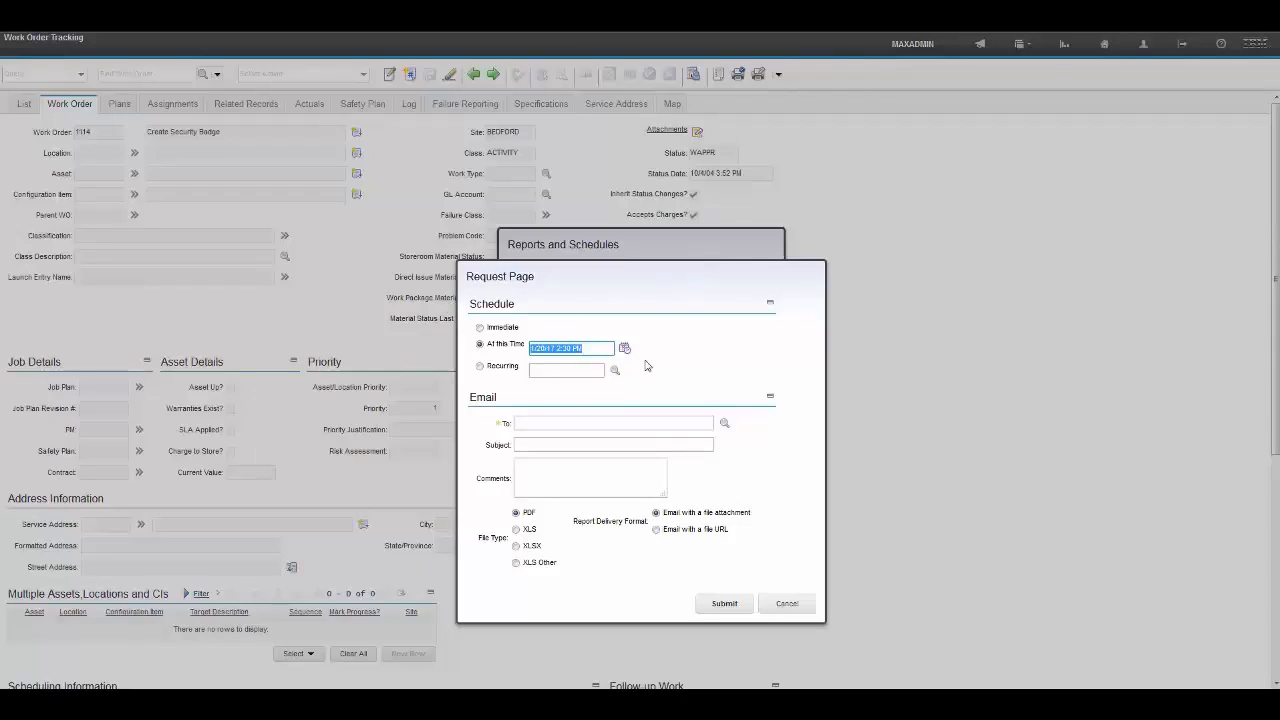
pyautogui.click(614, 422)
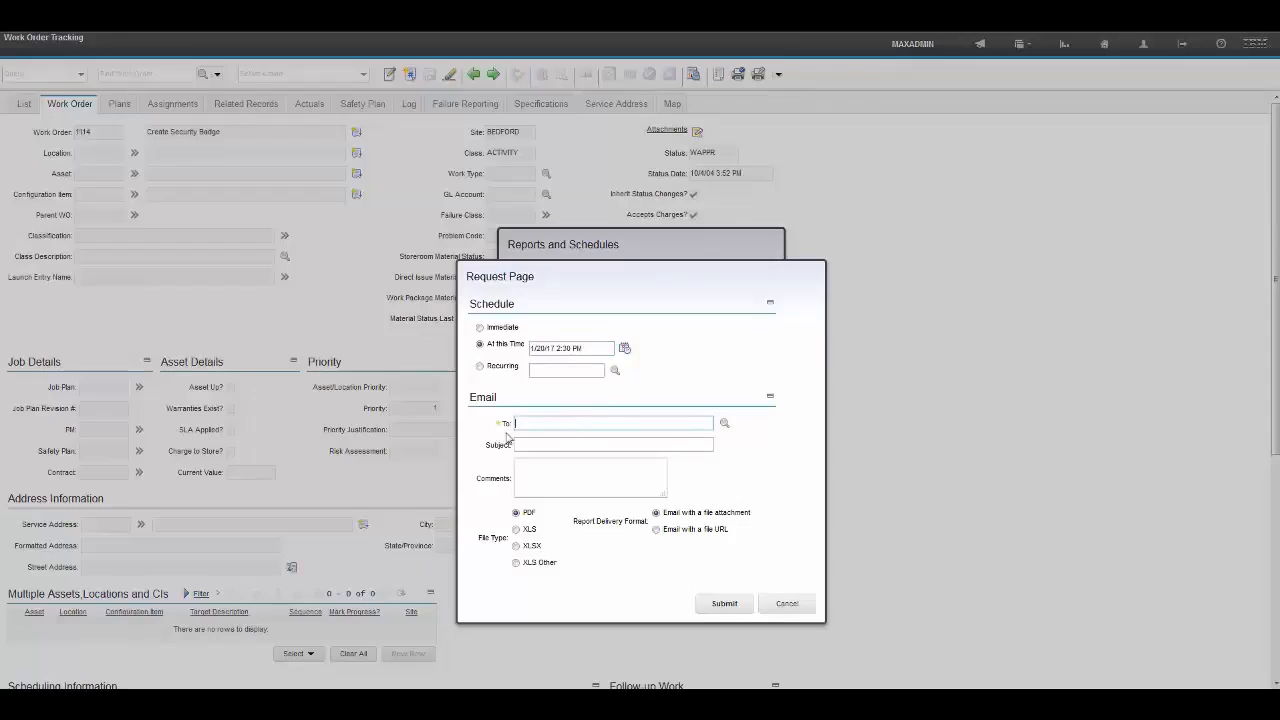
pyautogui.write('admin@domain.com')
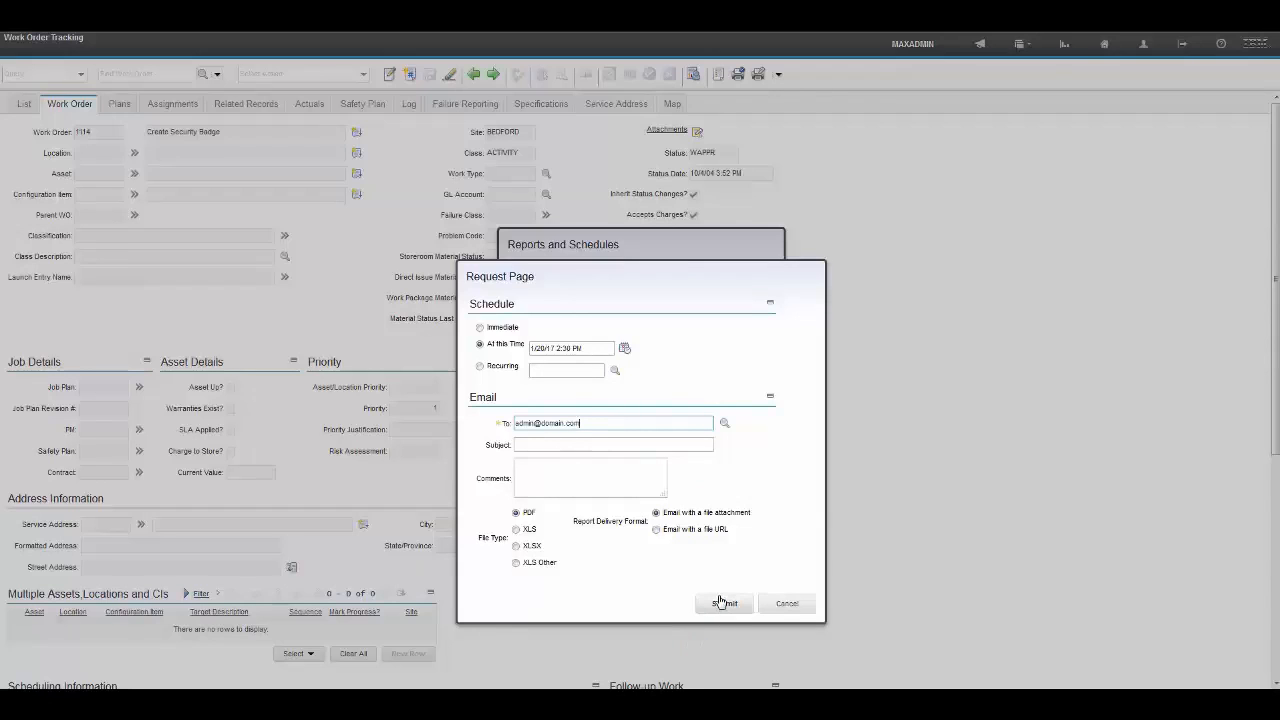
pyautogui.click(723, 603)
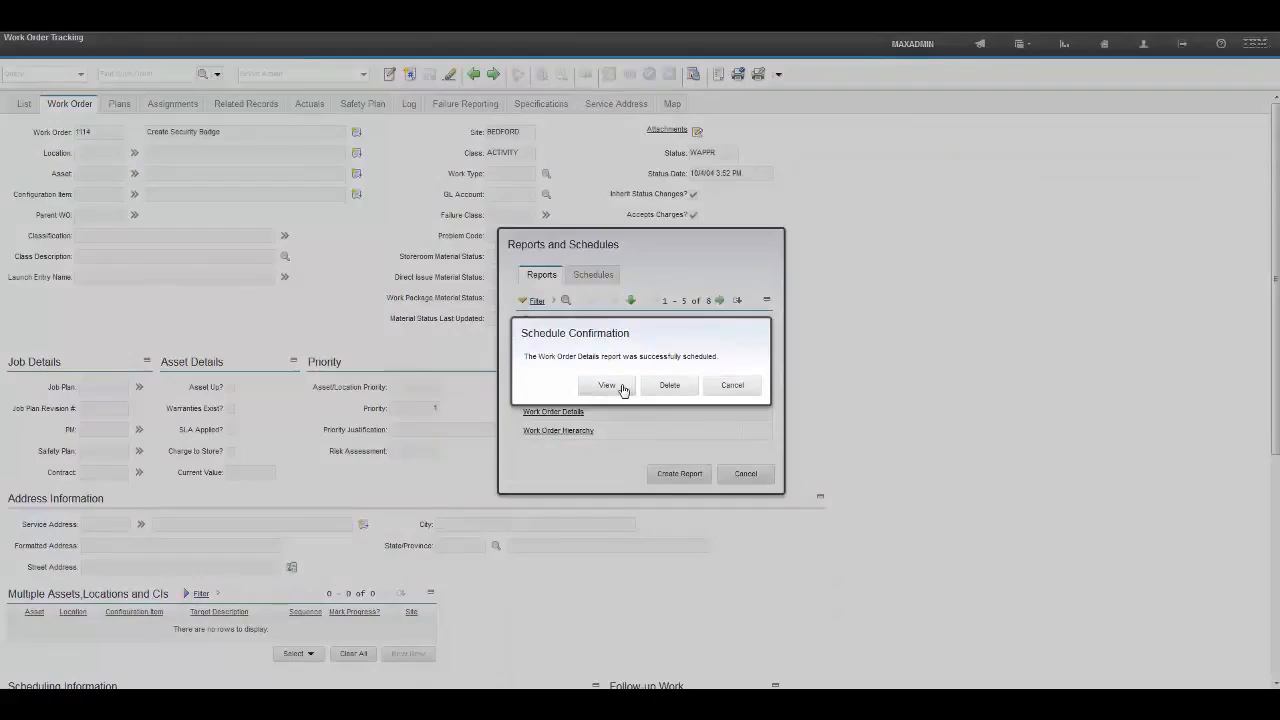
pyautogui.click(606, 385)
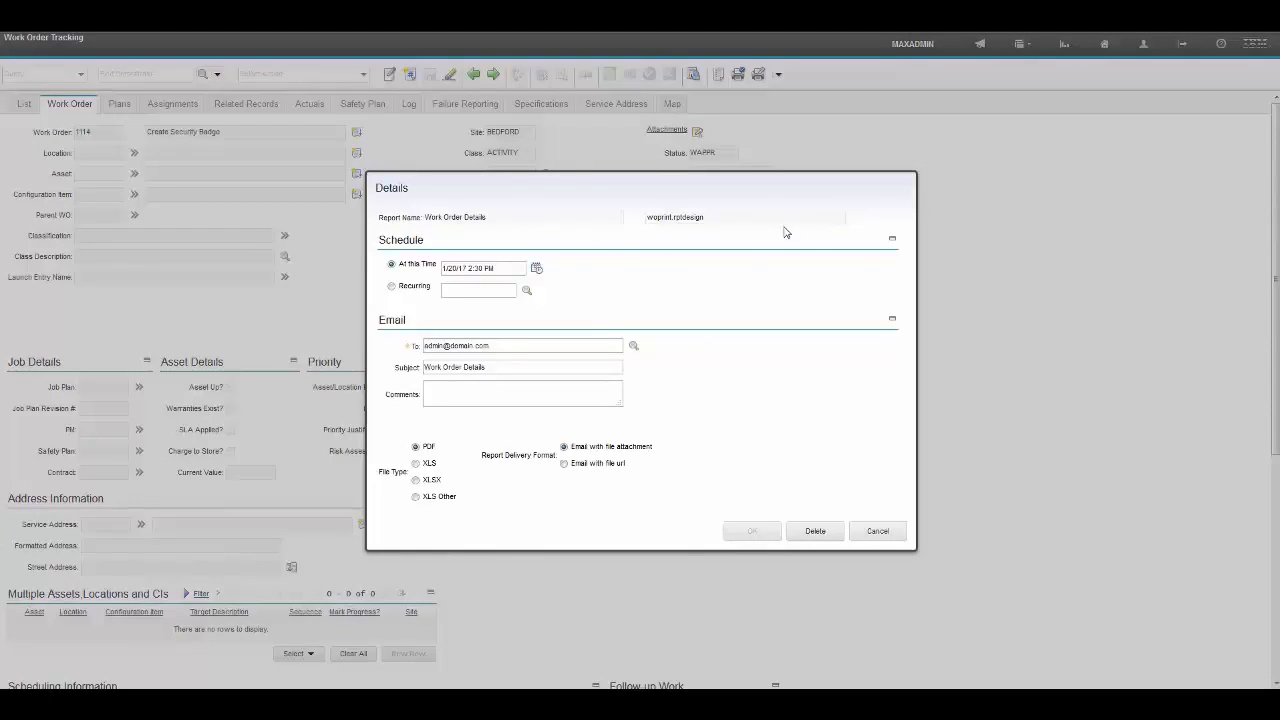
pyautogui.moveTo(791, 512)
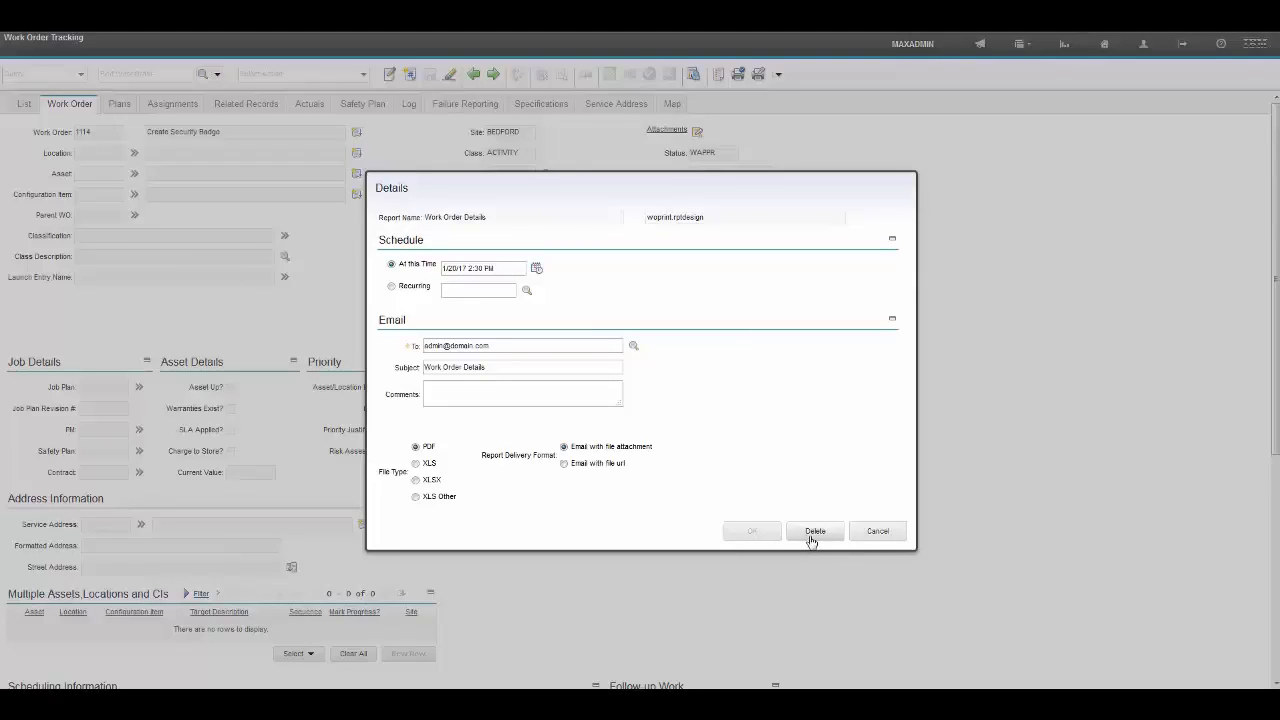
pyautogui.moveTo(860, 538)
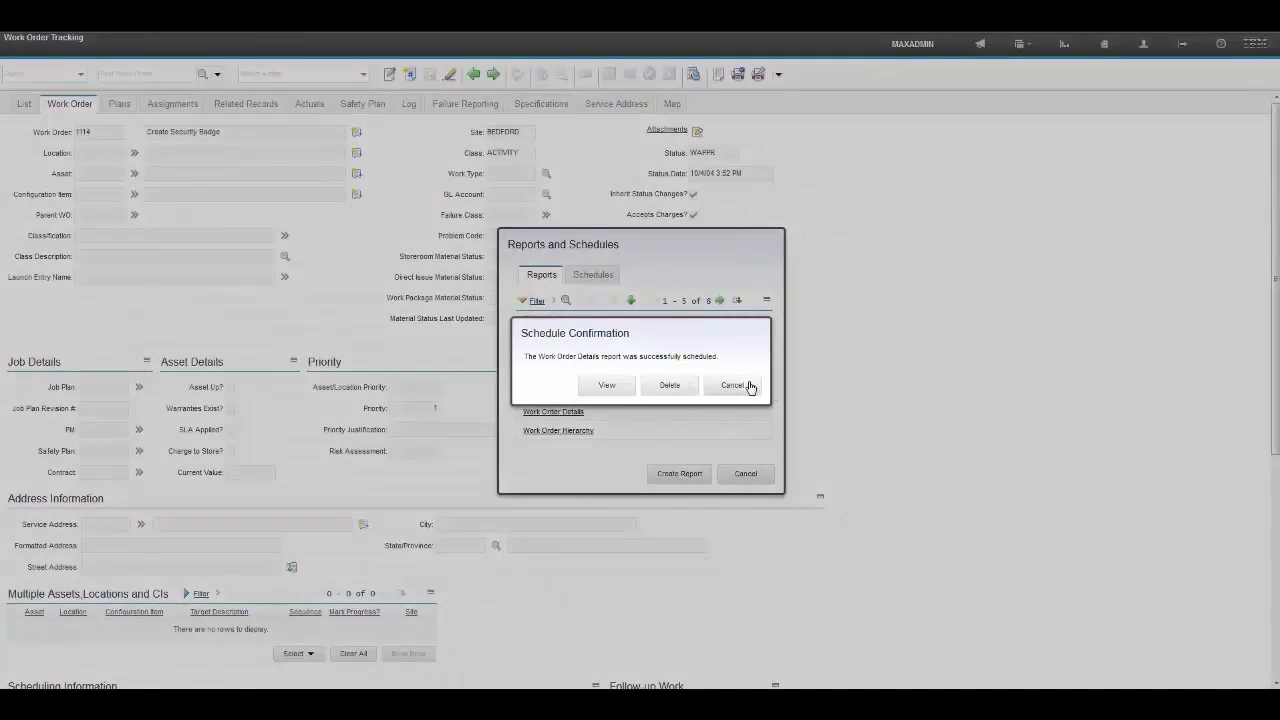
# - Dismiss the confirmation, view the Schedules tab, close, and reopen Run Reports
pyautogui.click(732, 385)
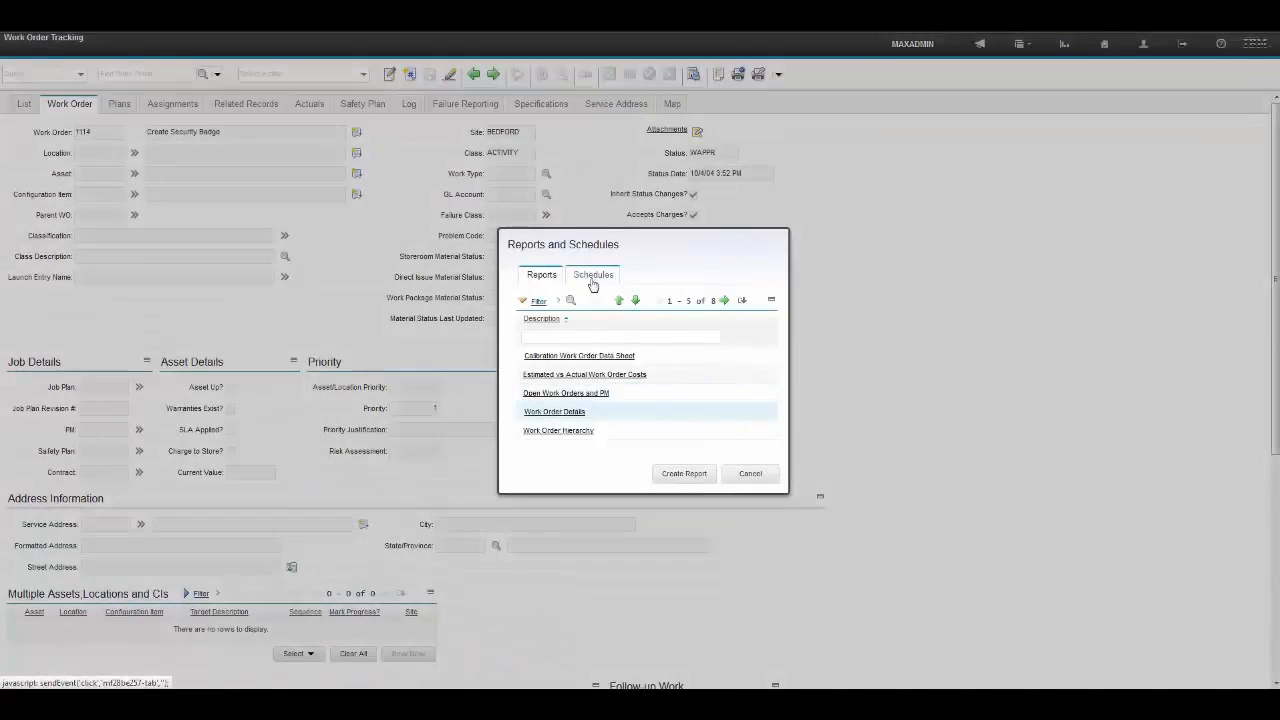
pyautogui.click(592, 275)
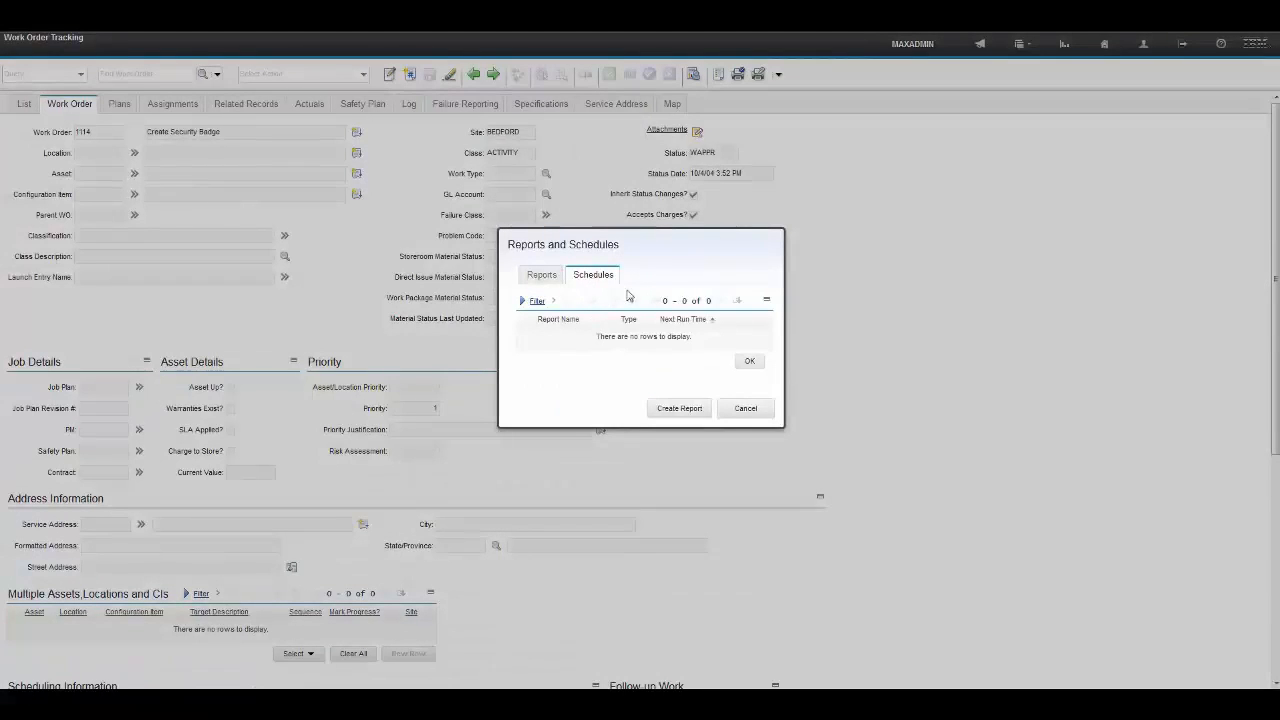
pyautogui.moveTo(654, 244)
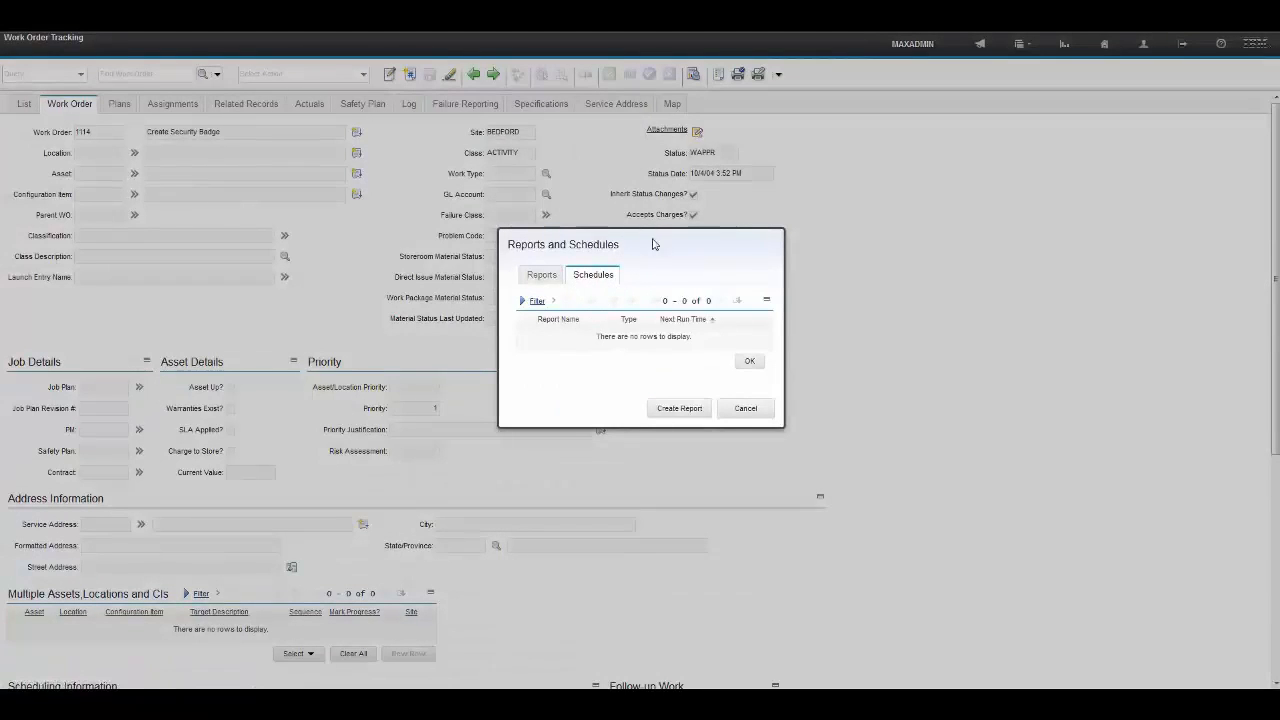
pyautogui.click(745, 408)
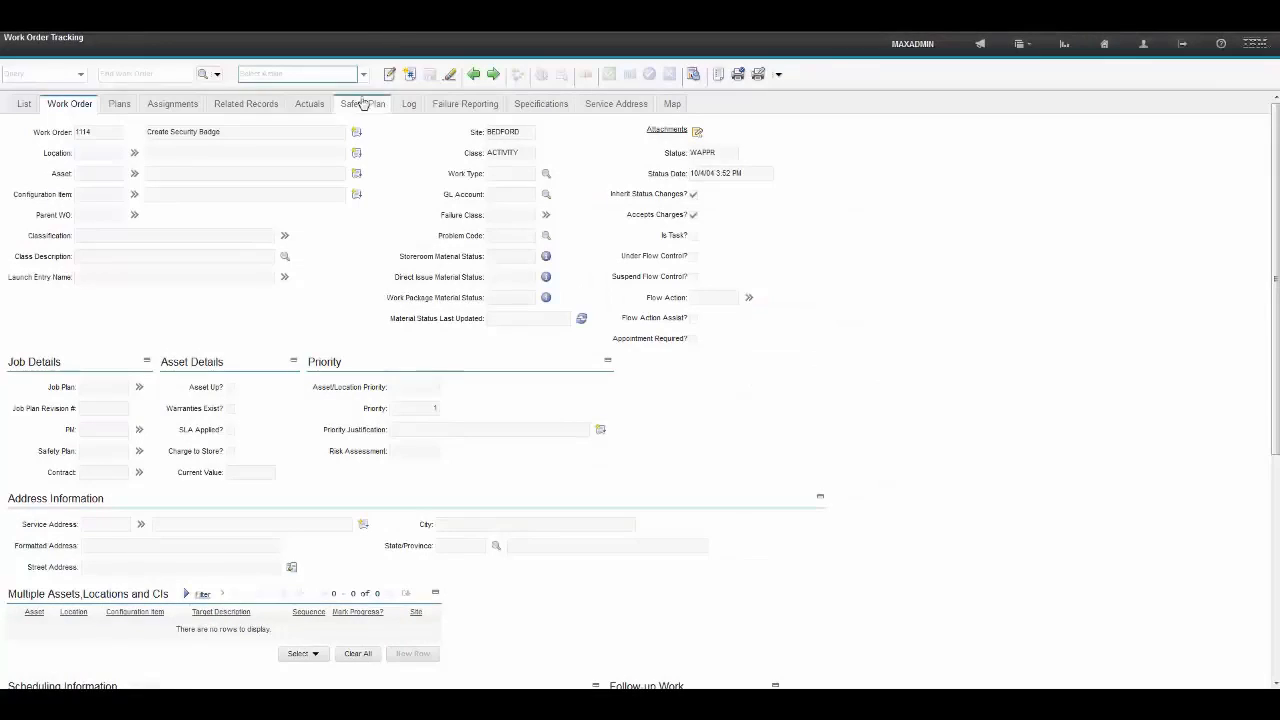
pyautogui.click(363, 73)
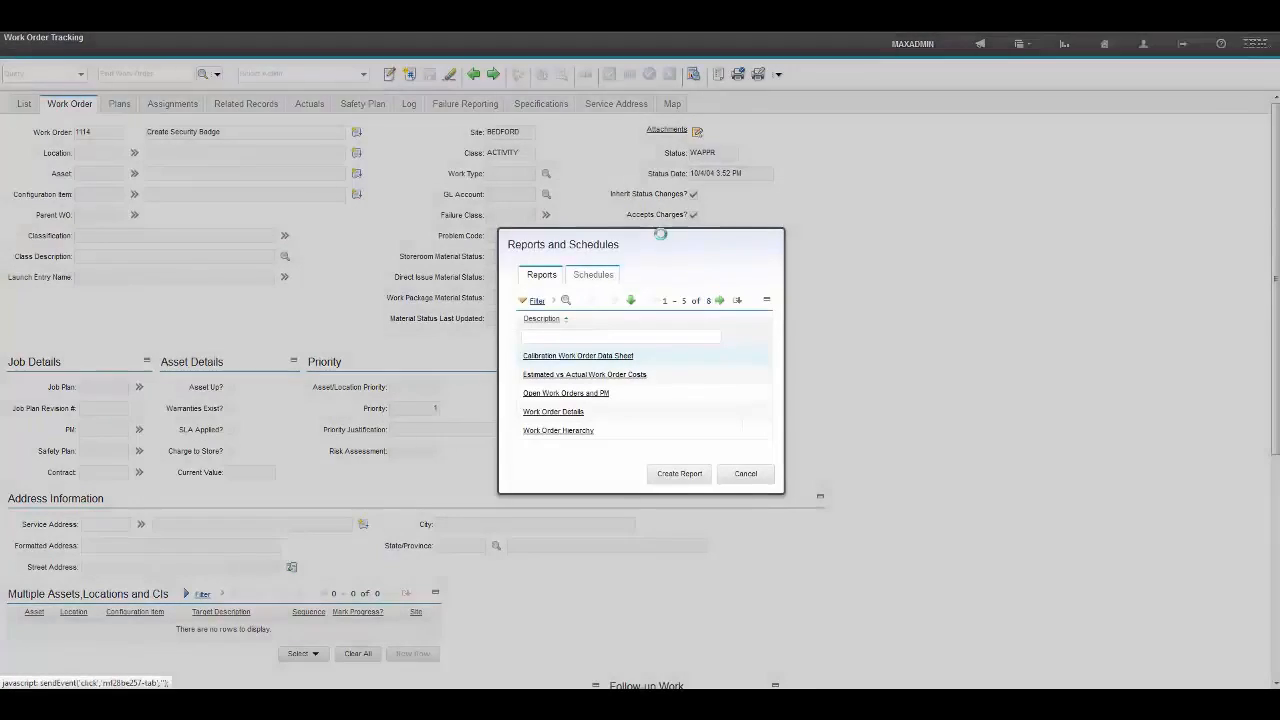
# - Remove the Work Order Details schedule on the Schedules tab and close the window
pyautogui.click(592, 274)
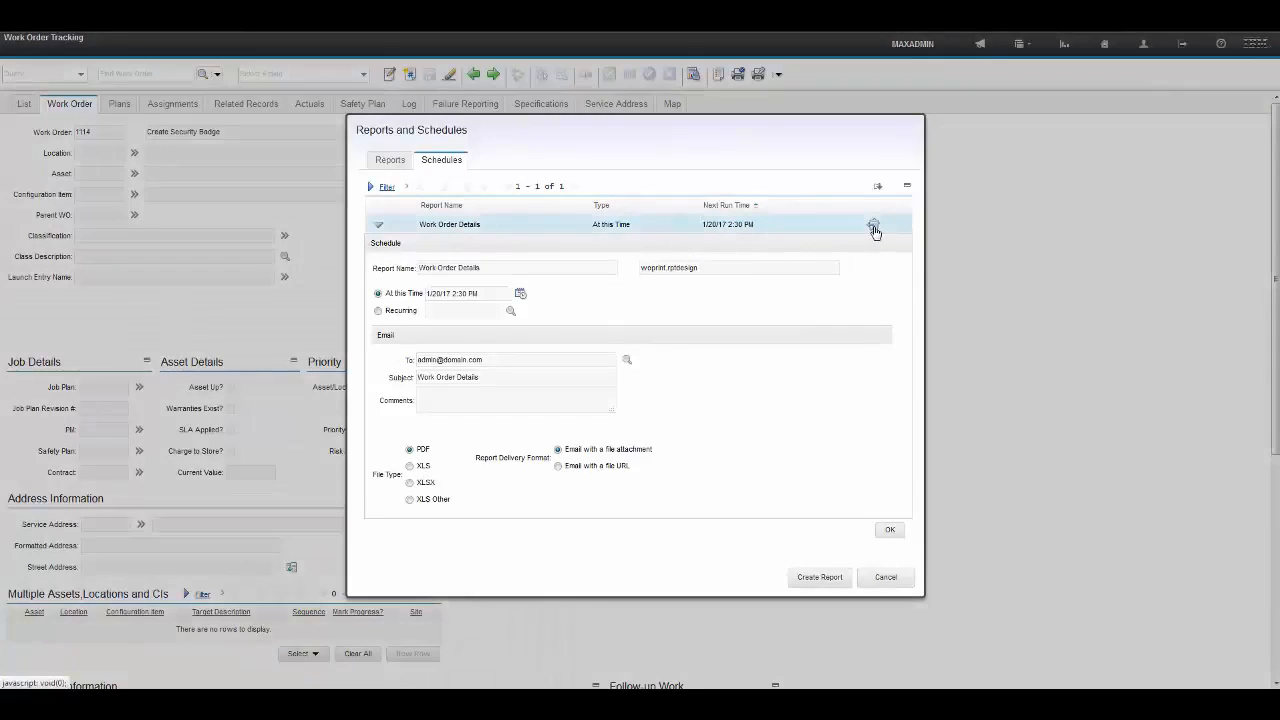
pyautogui.moveTo(873, 224)
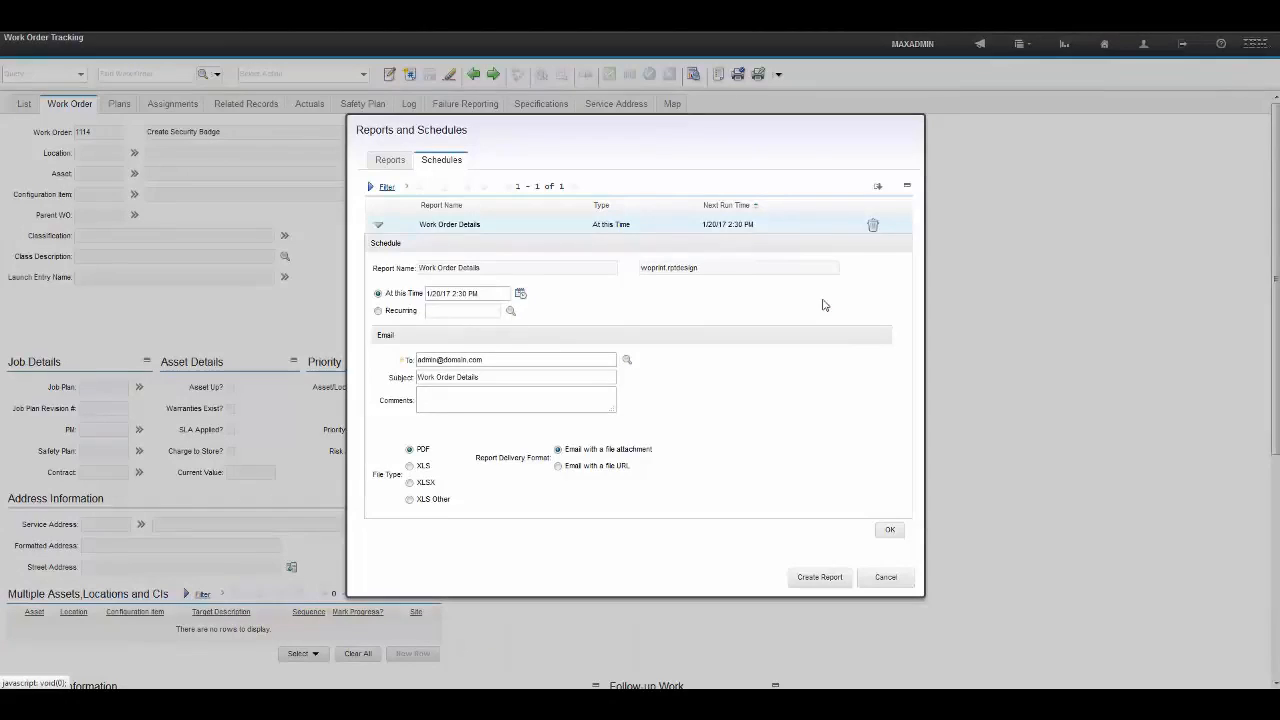
pyautogui.moveTo(884, 227)
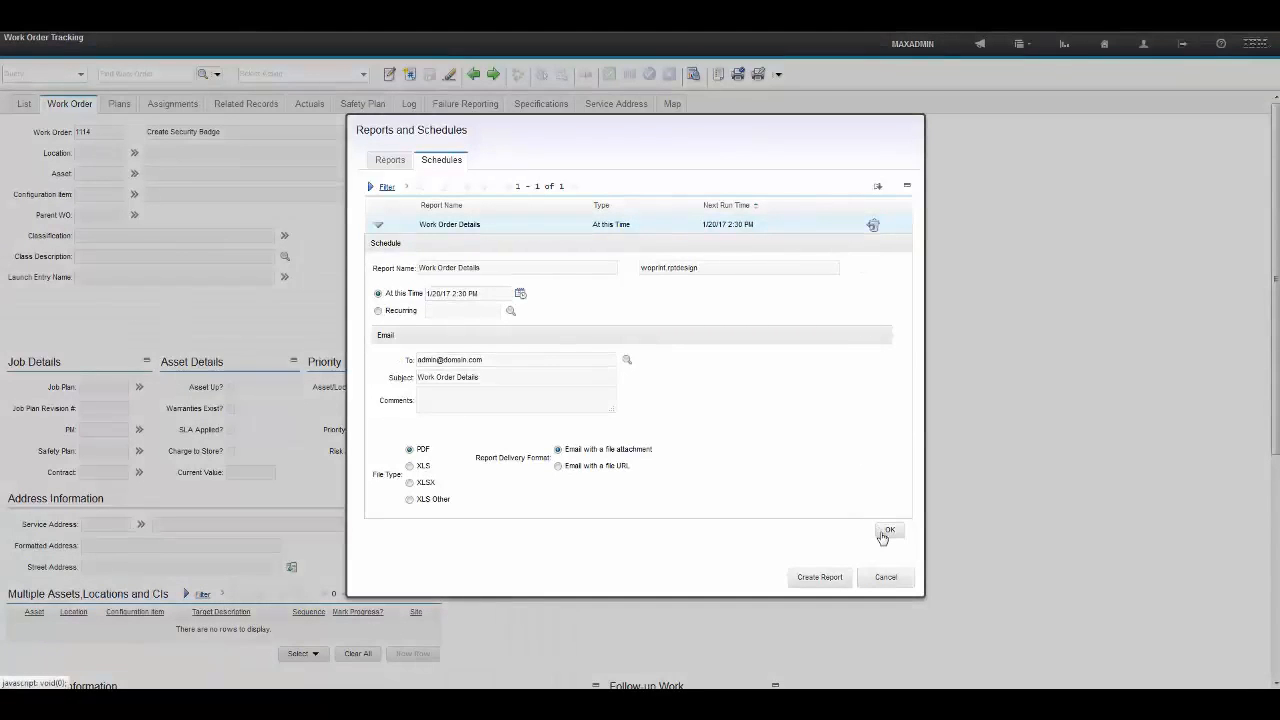
pyautogui.click(888, 529)
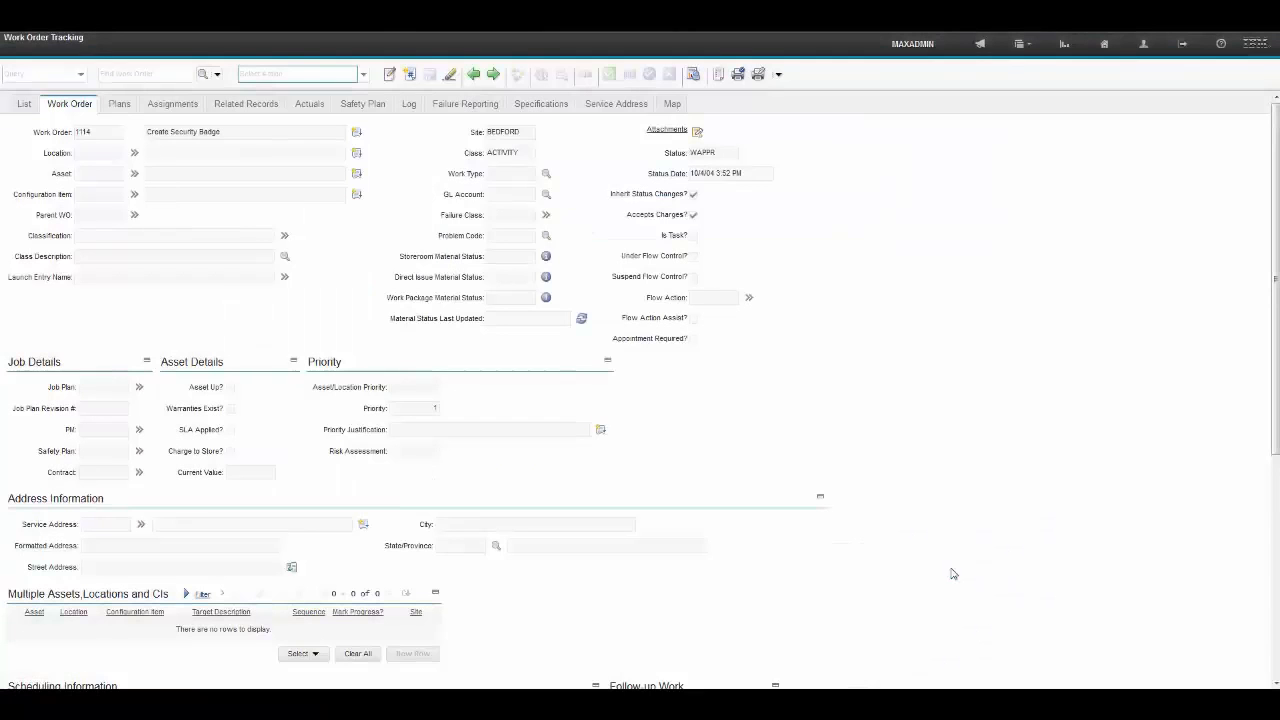
pyautogui.moveTo(785, 348)
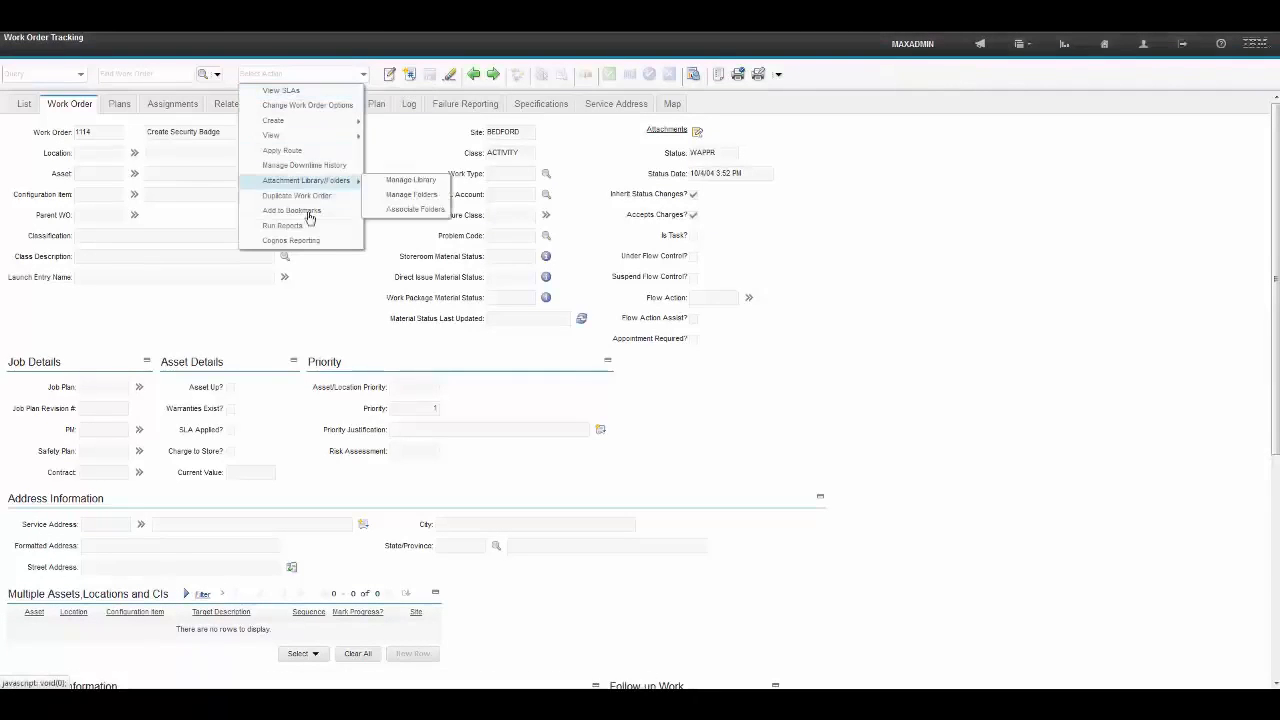
# - Reopen Run Reports and verify the Schedules tab lists no scheduled reports
pyautogui.click(283, 225)
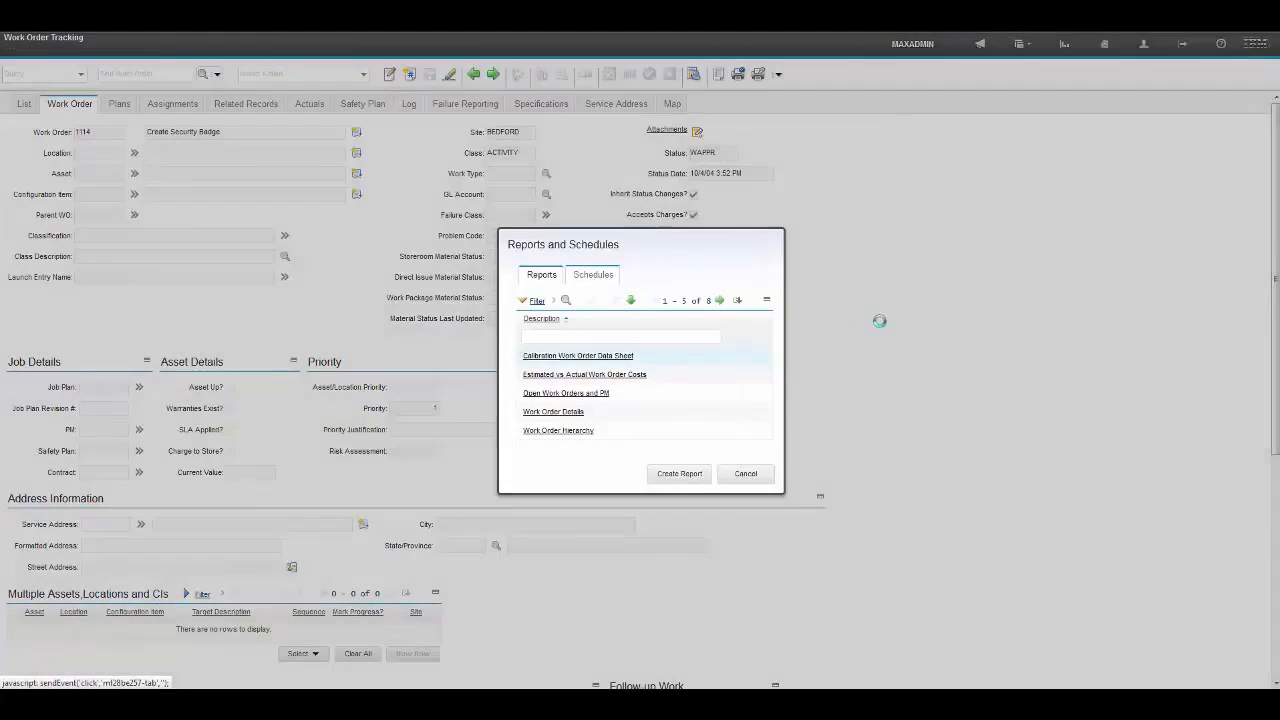
pyautogui.click(592, 274)
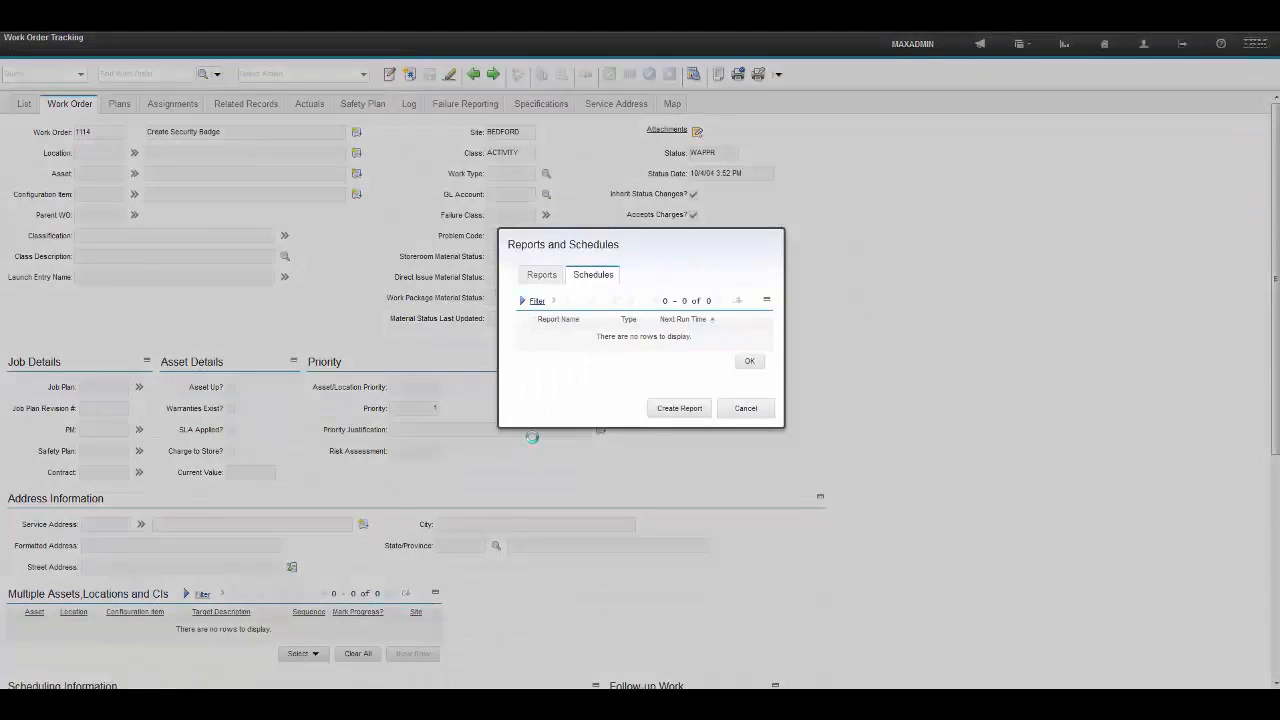